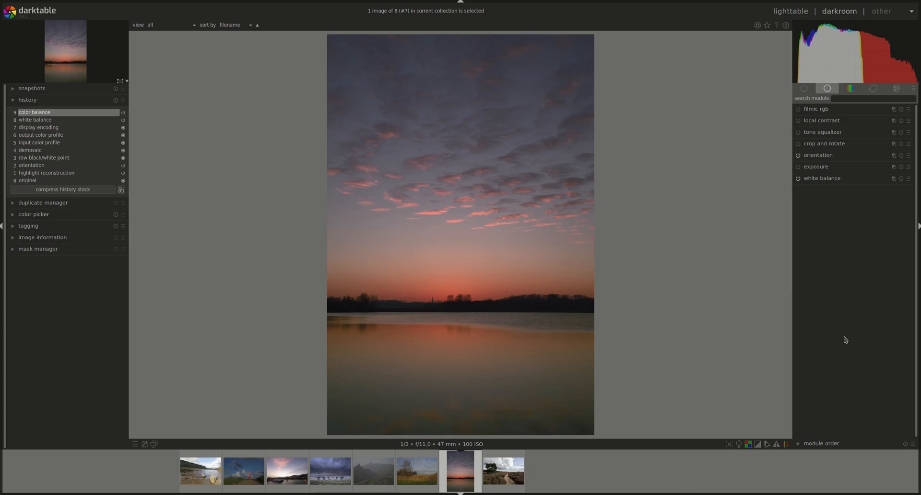
mouse_move(855, 337)
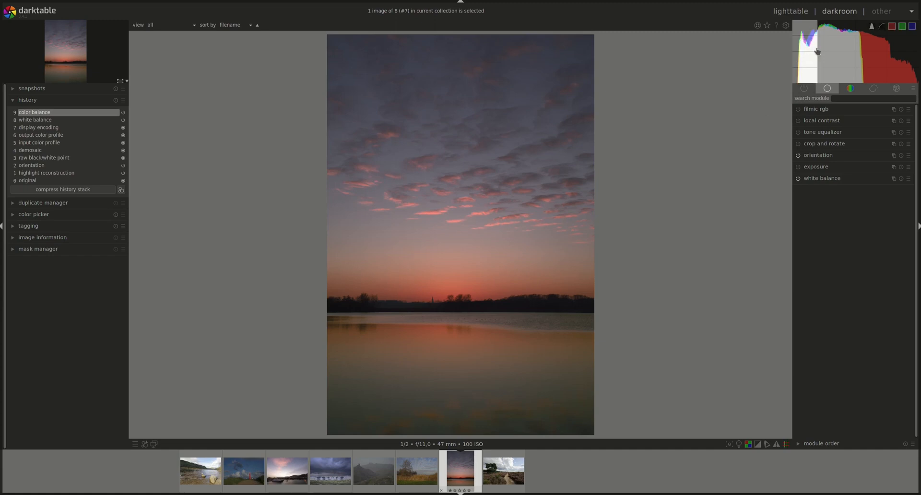
mouse_move(803, 43)
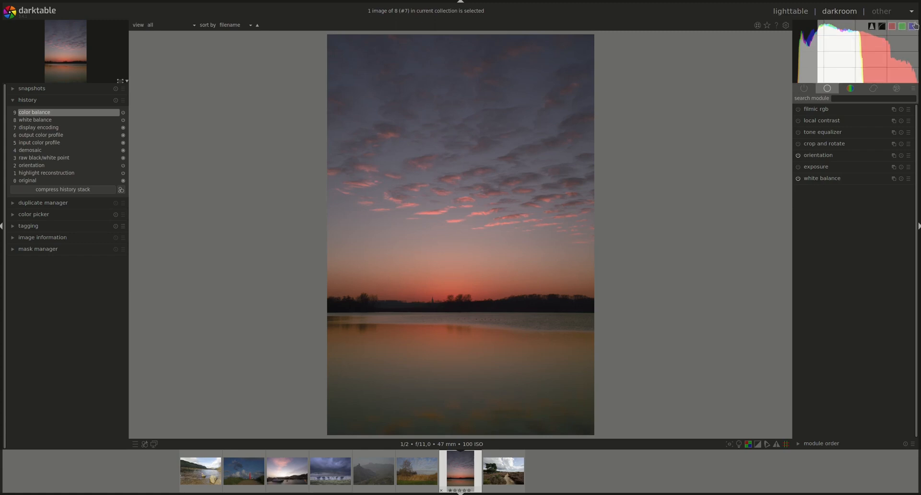
mouse_move(869, 34)
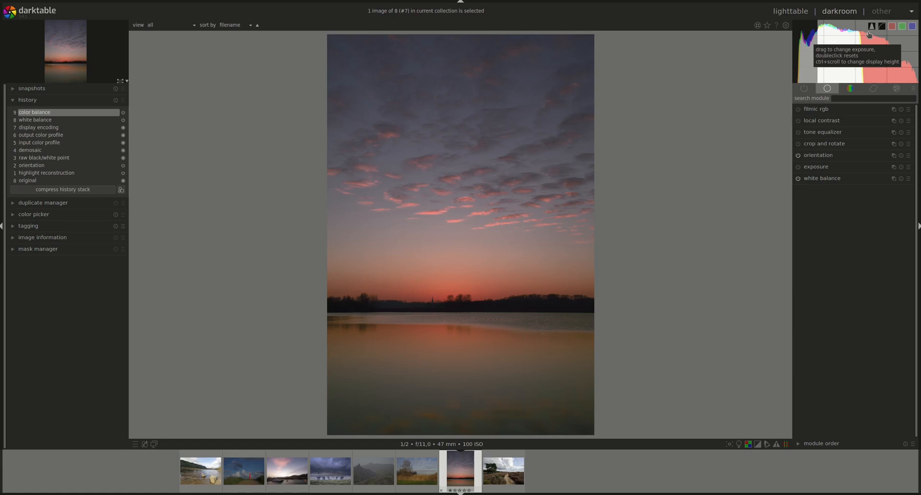
mouse_move(883, 27)
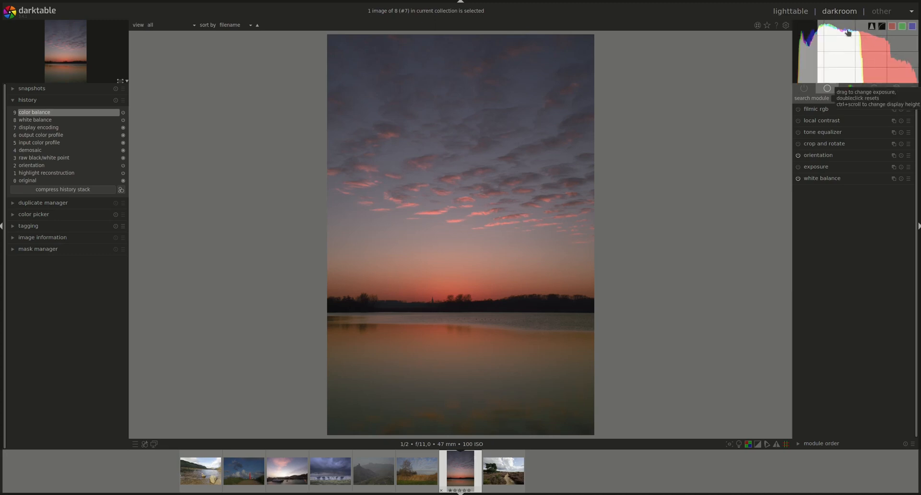
mouse_move(882, 66)
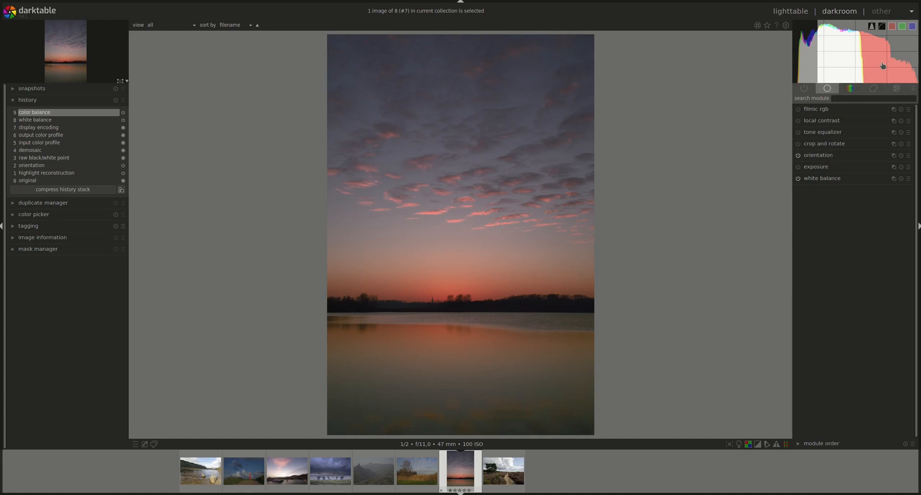
mouse_move(866, 59)
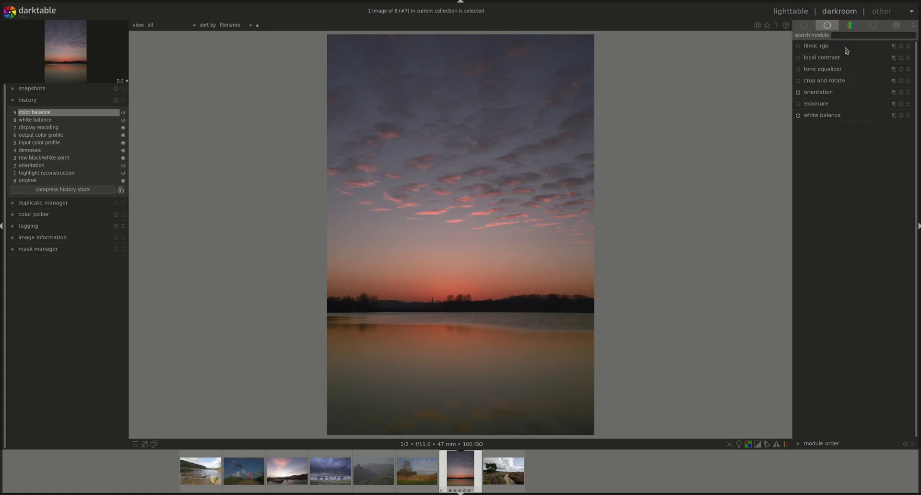
mouse_move(847, 49)
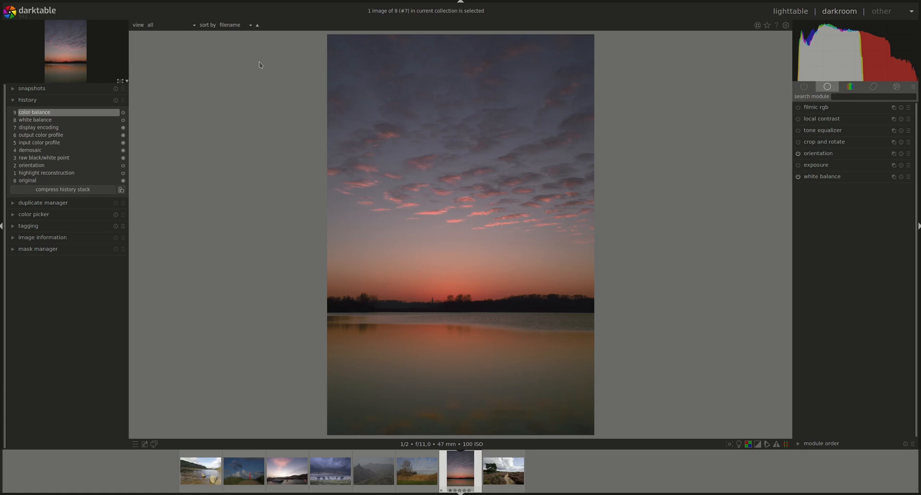
mouse_move(48, 82)
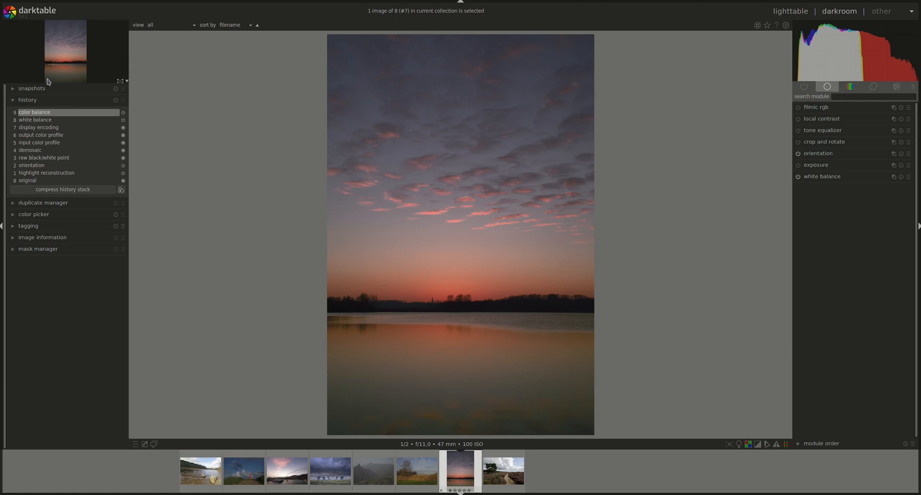
mouse_move(49, 83)
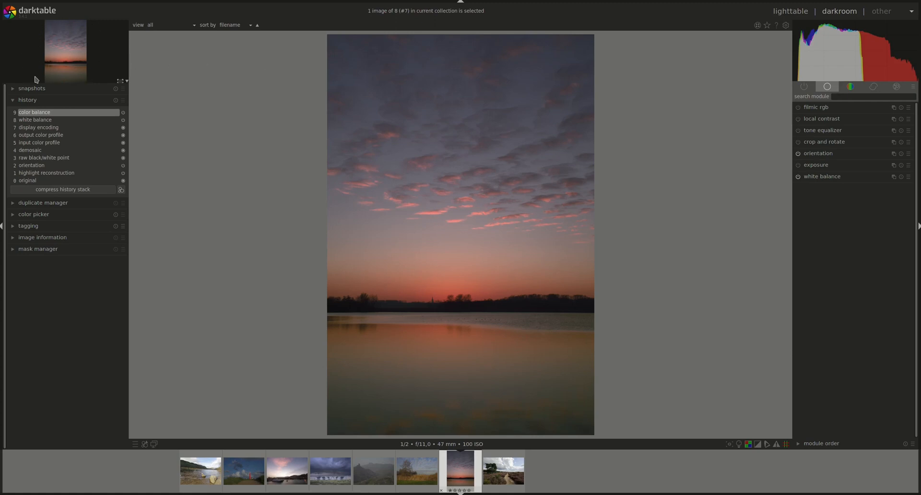
mouse_move(303, 66)
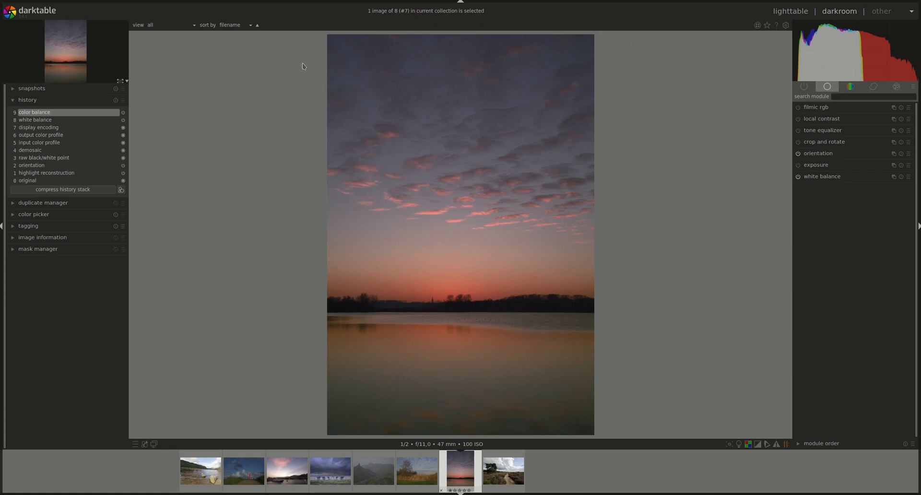
mouse_move(314, 420)
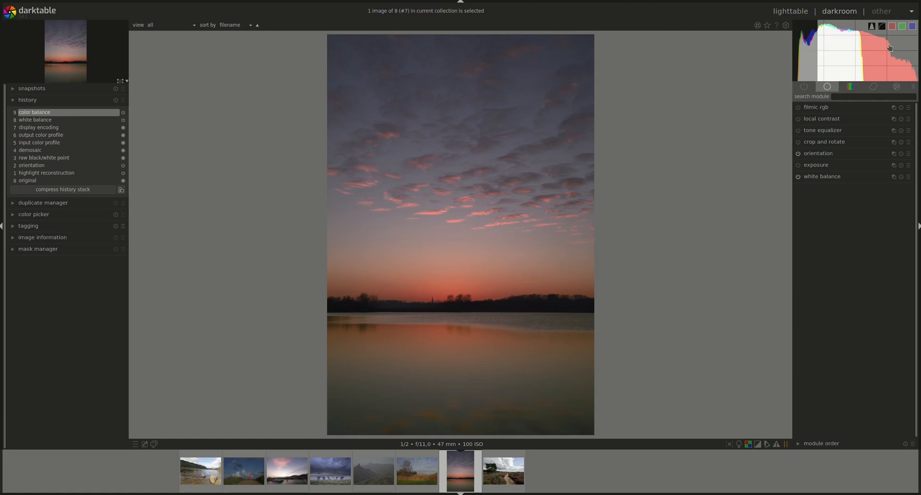
Toggle the red channel off and back on, then show the brightness as a waveform
left_click(892, 26)
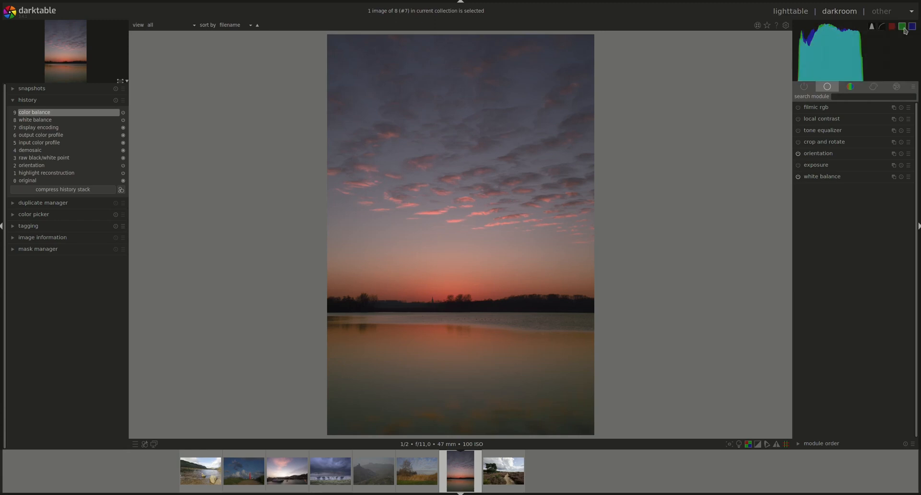
left_click(885, 26)
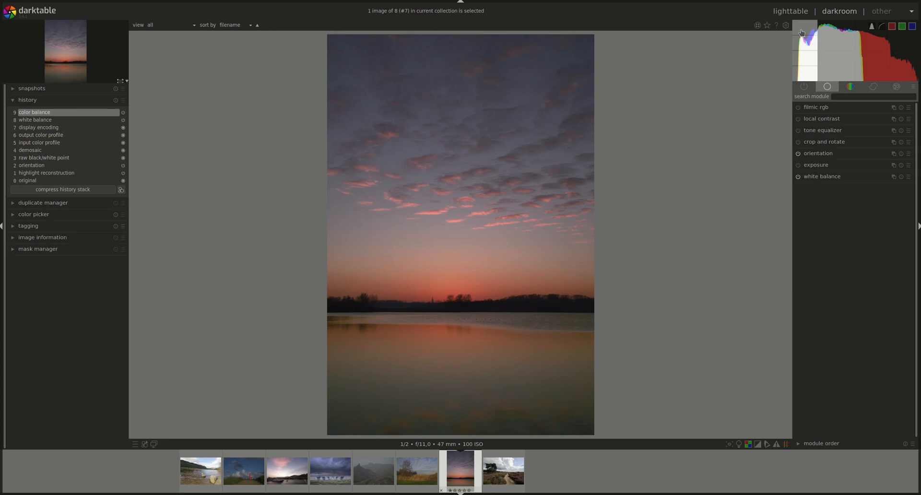
mouse_move(807, 45)
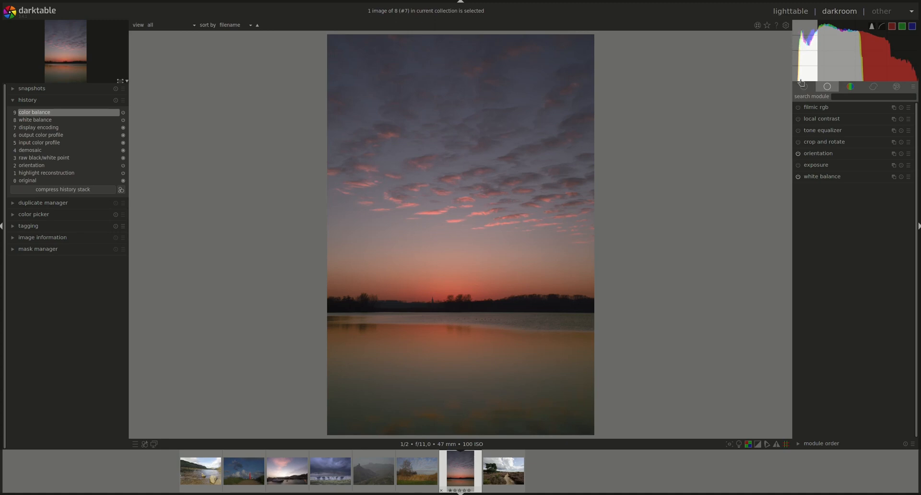
mouse_move(802, 34)
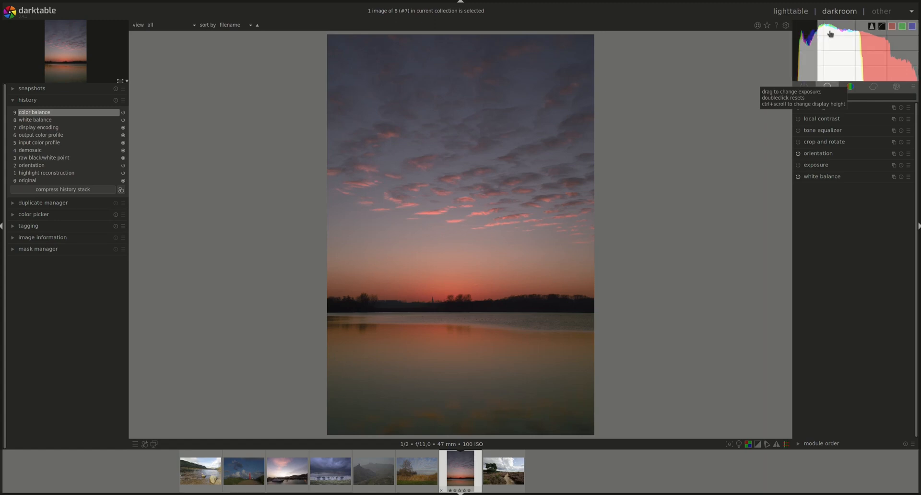
mouse_move(884, 62)
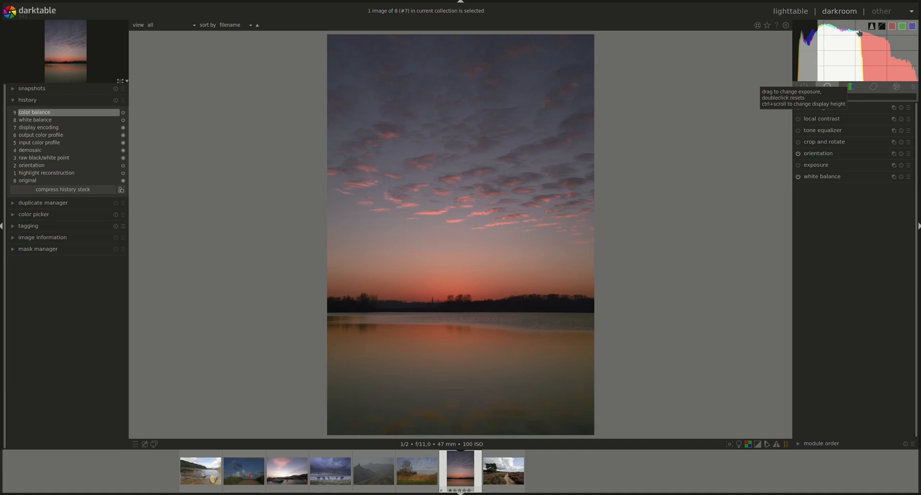
mouse_move(871, 37)
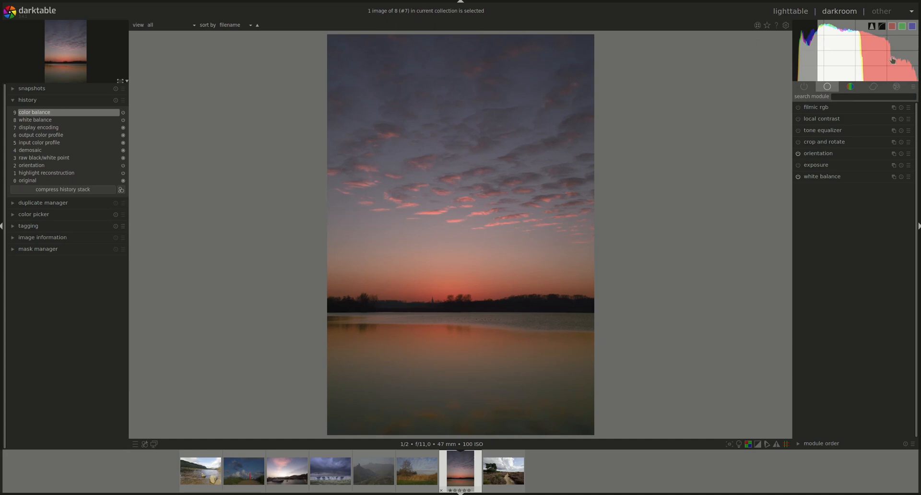
mouse_move(915, 68)
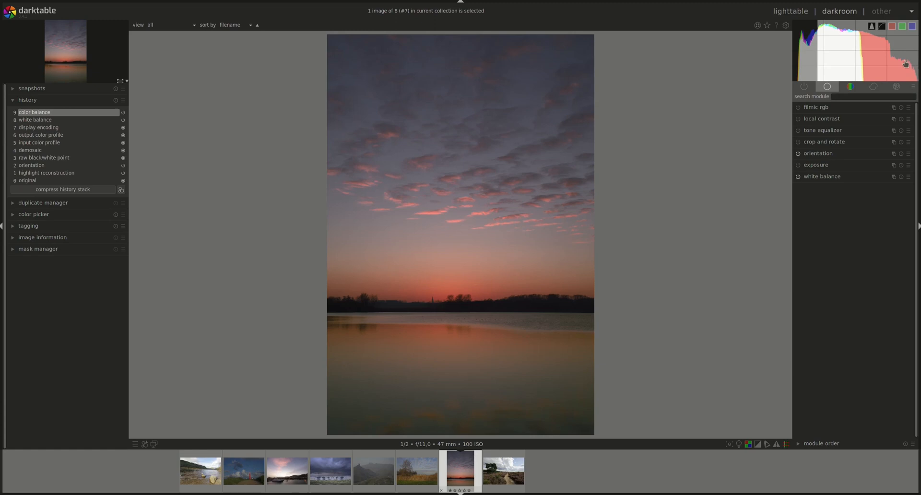
left_click(872, 26)
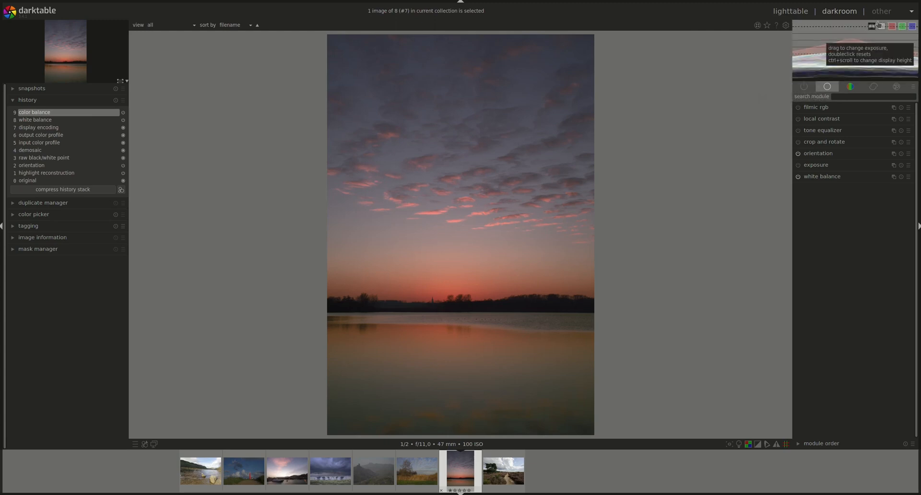
mouse_move(819, 47)
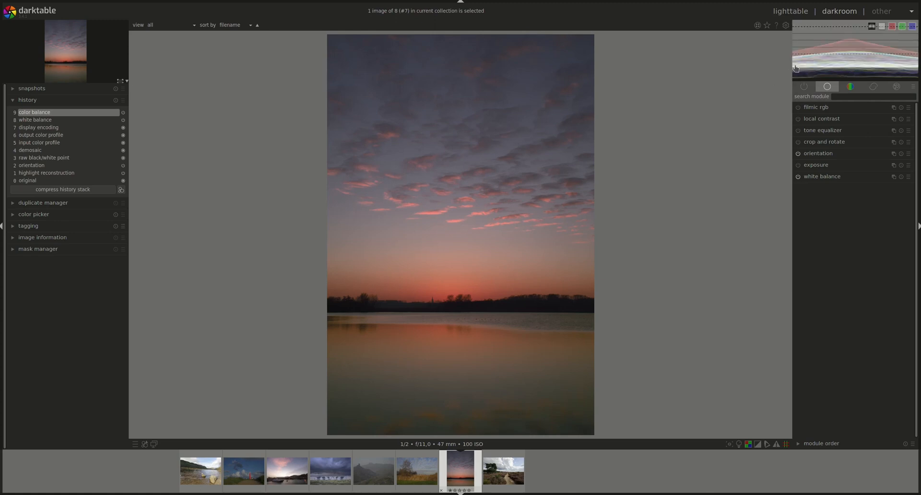
mouse_move(903, 50)
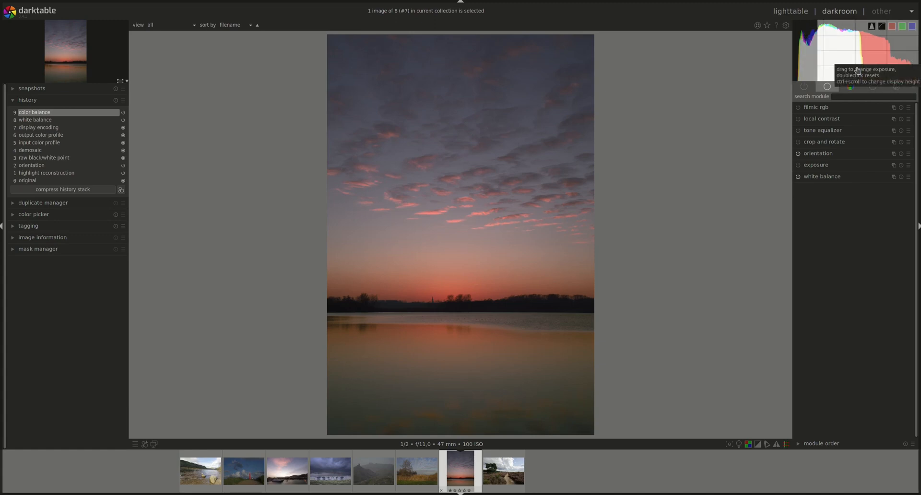
mouse_move(464, 381)
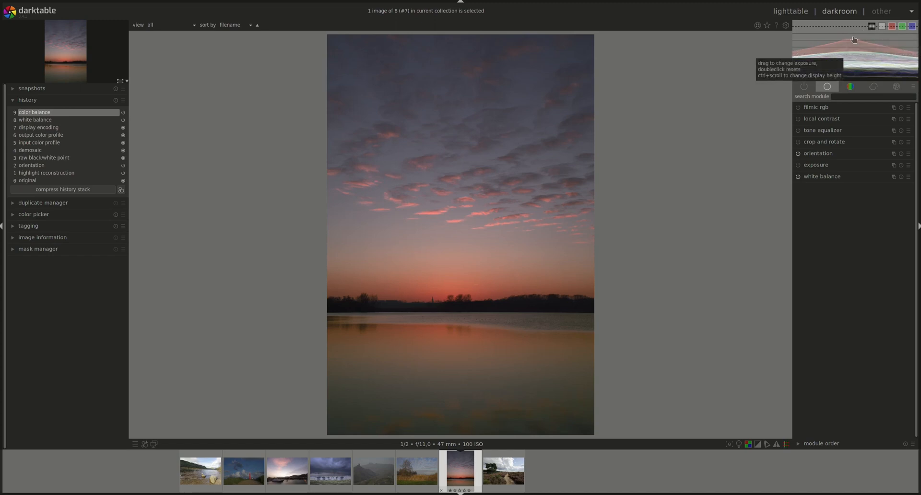
mouse_move(803, 70)
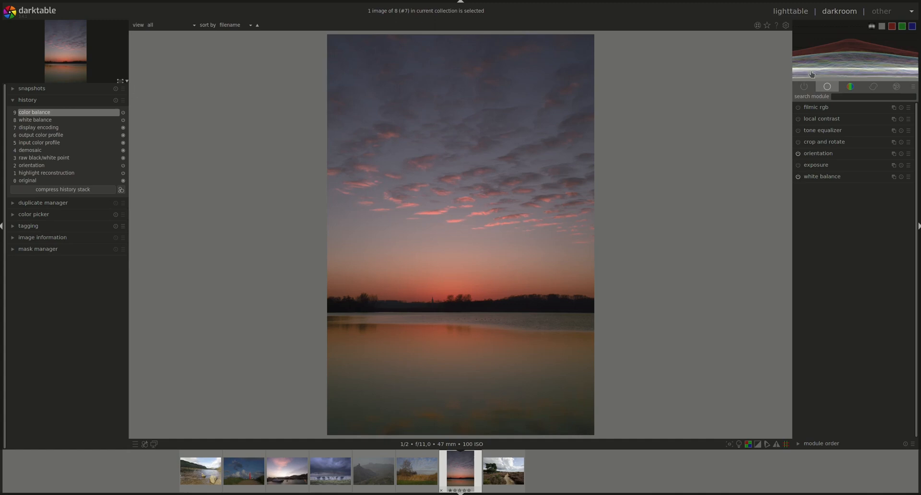
mouse_move(798, 75)
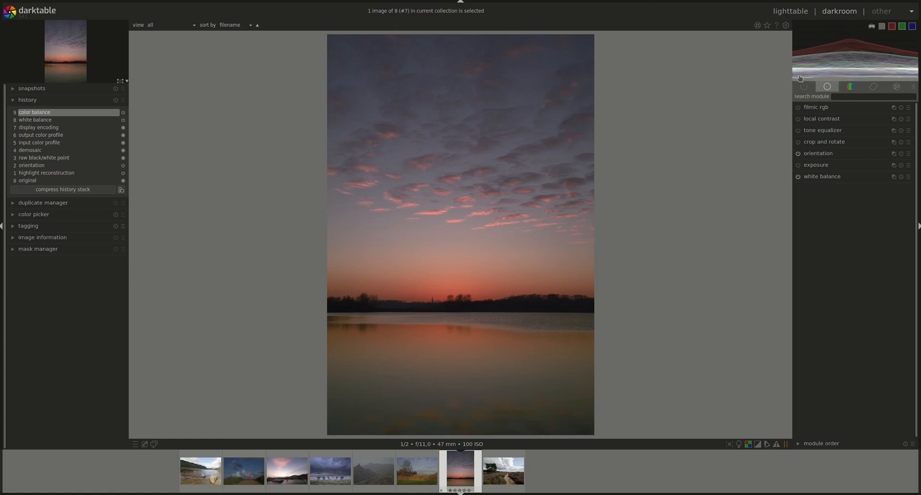
mouse_move(847, 79)
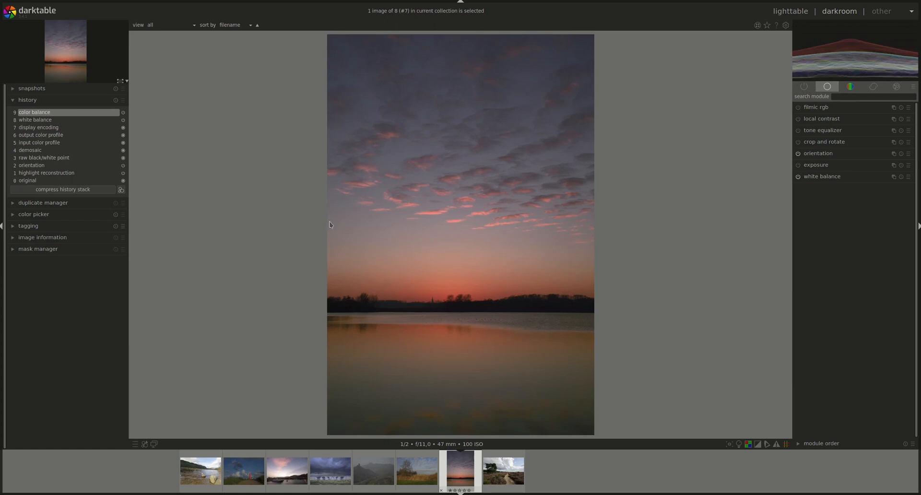
mouse_move(337, 49)
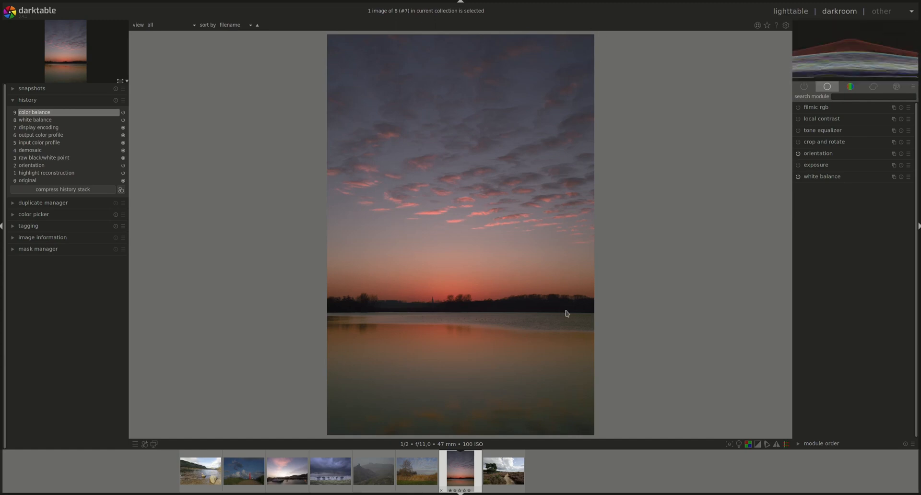
mouse_move(592, 37)
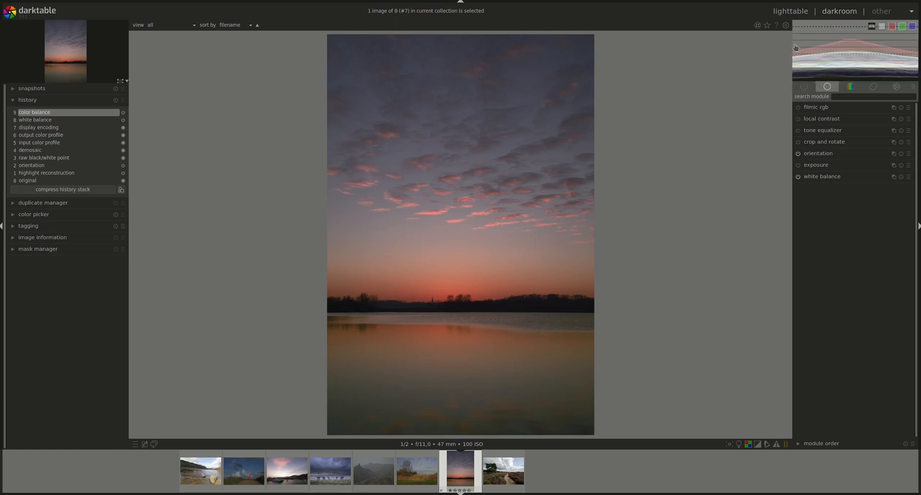
mouse_move(790, 10)
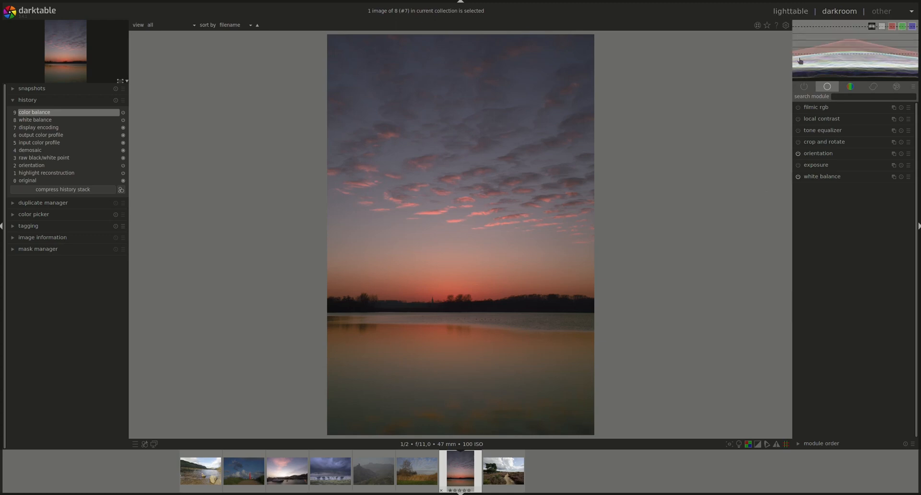
mouse_move(798, 58)
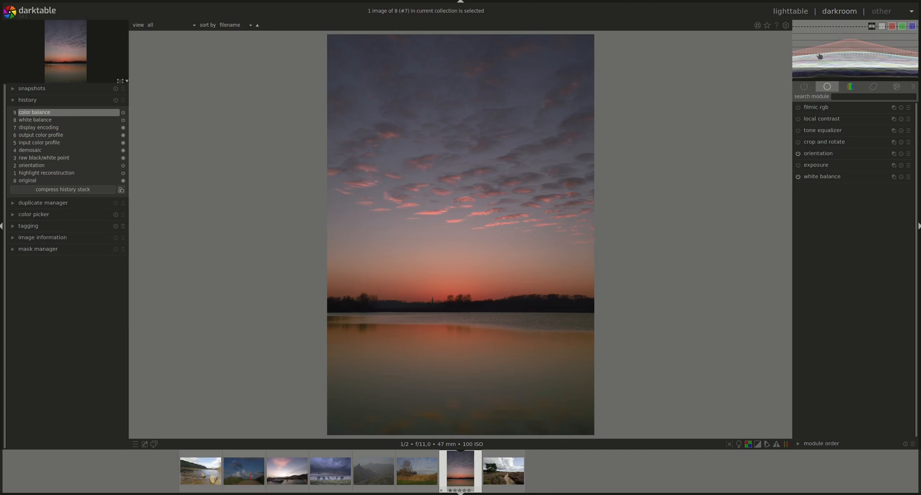
mouse_move(814, 55)
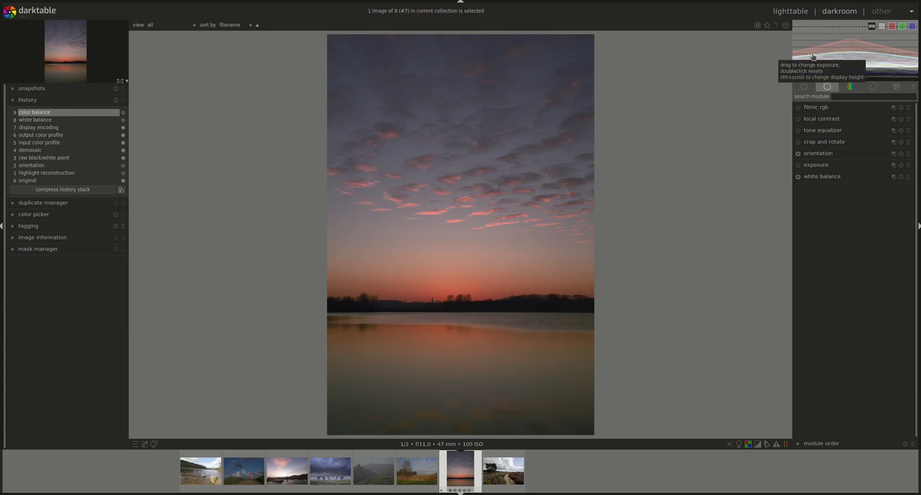
mouse_move(819, 54)
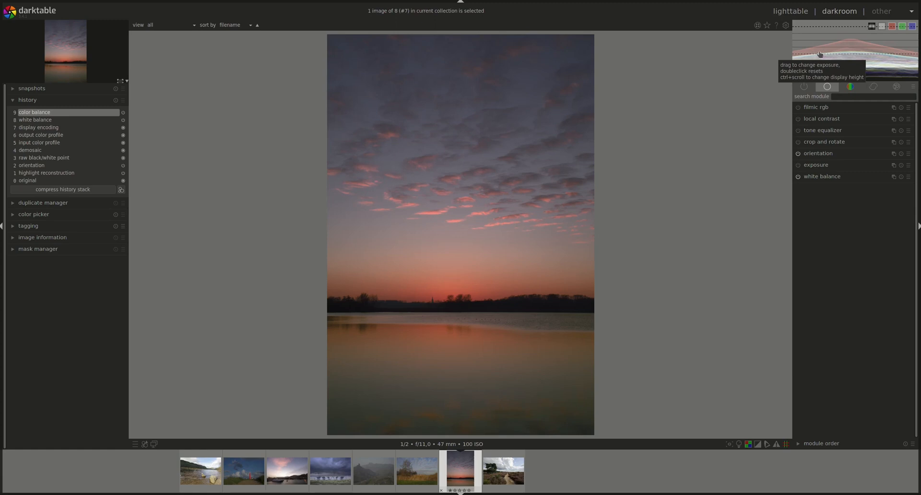
mouse_move(483, 225)
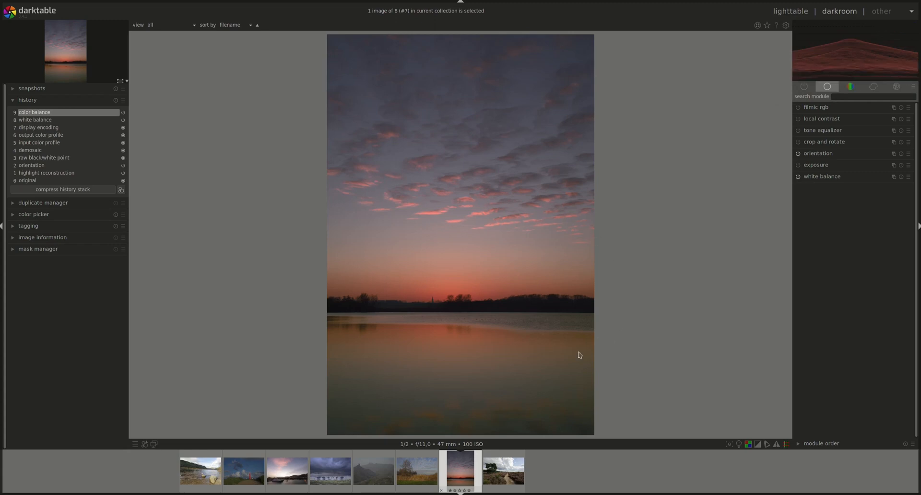
mouse_move(454, 448)
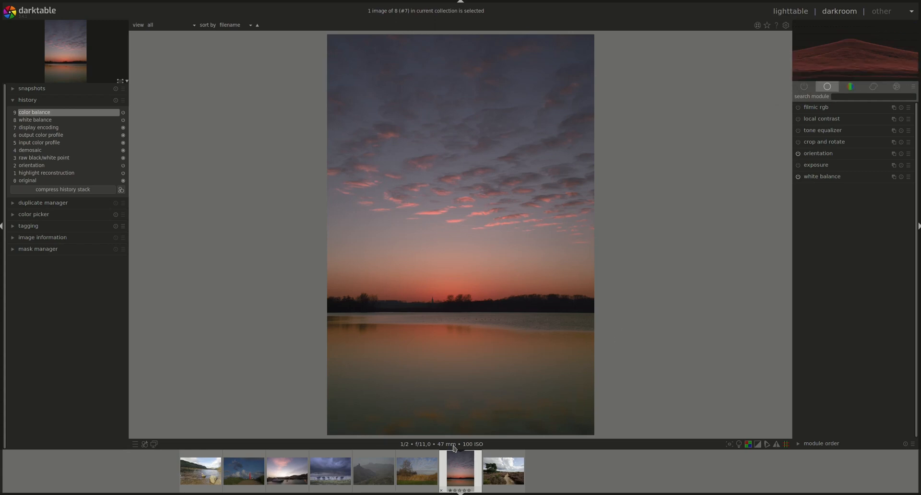
mouse_move(734, 100)
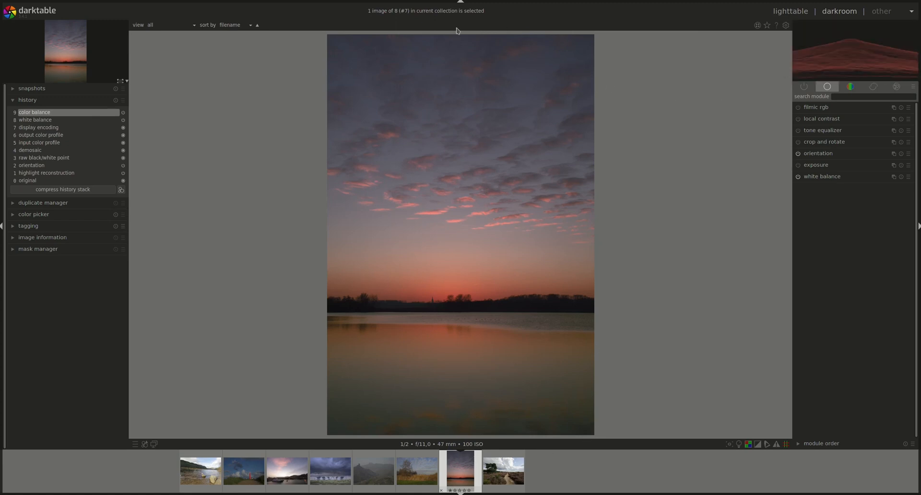
mouse_move(773, 94)
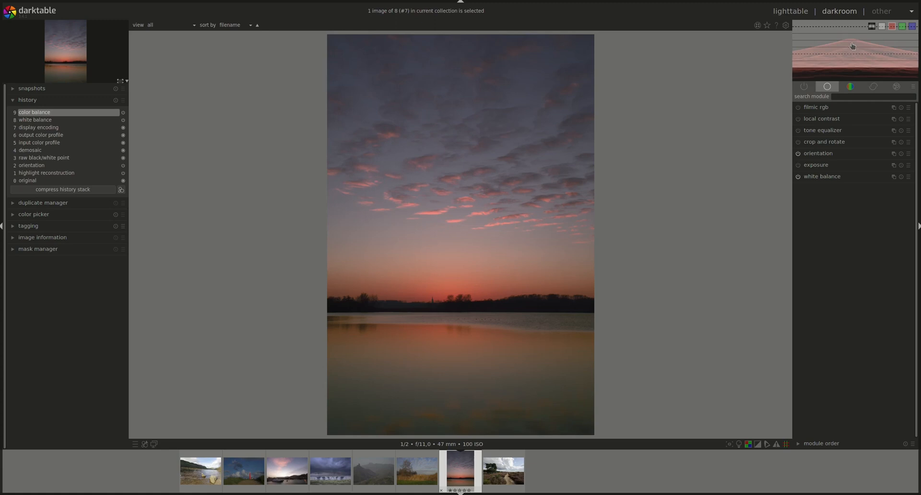
mouse_move(852, 69)
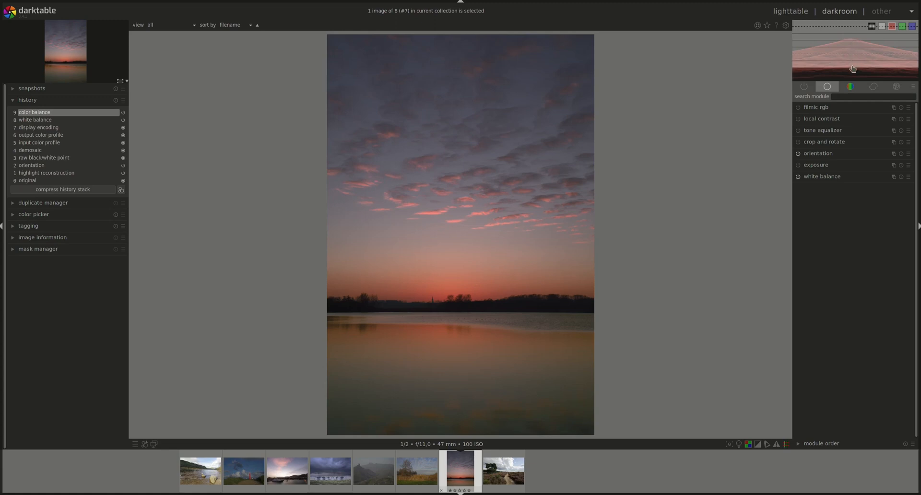
mouse_move(837, 56)
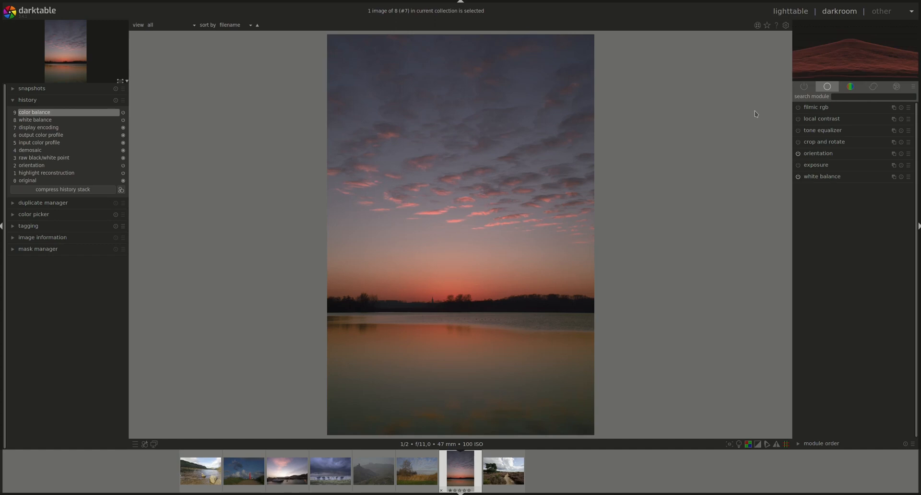
mouse_move(754, 67)
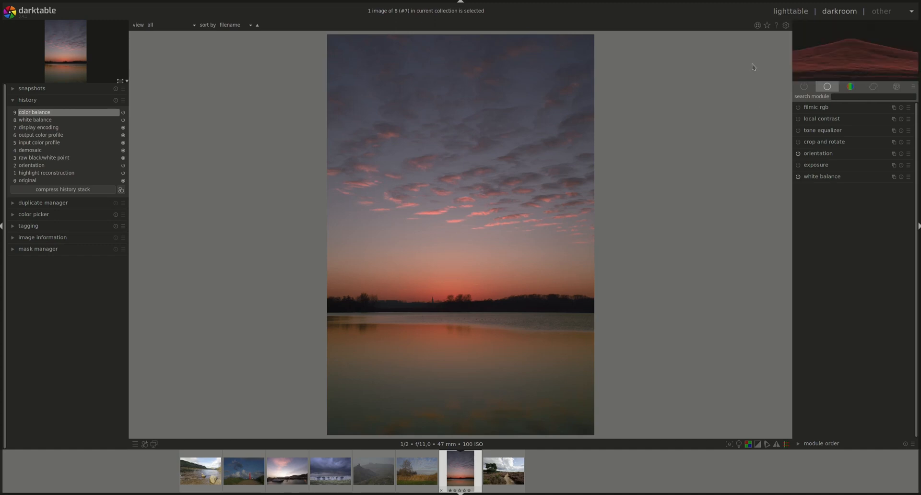
mouse_move(788, 72)
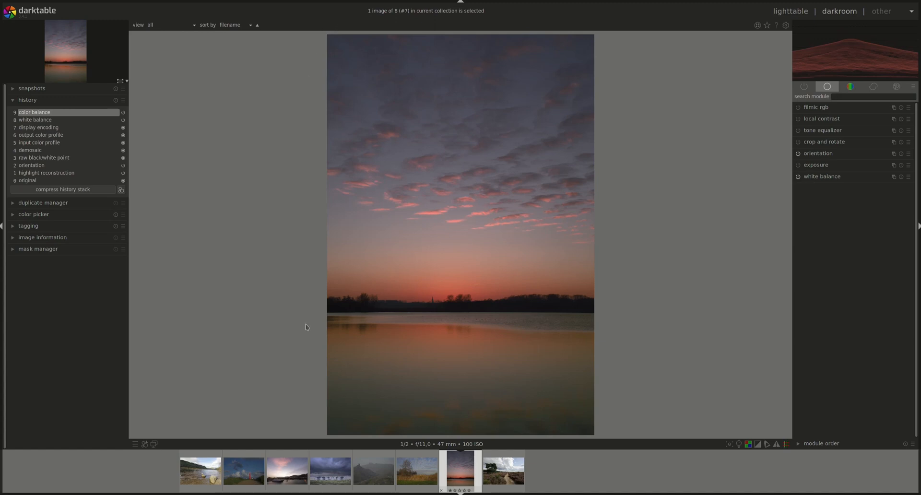
mouse_move(790, 64)
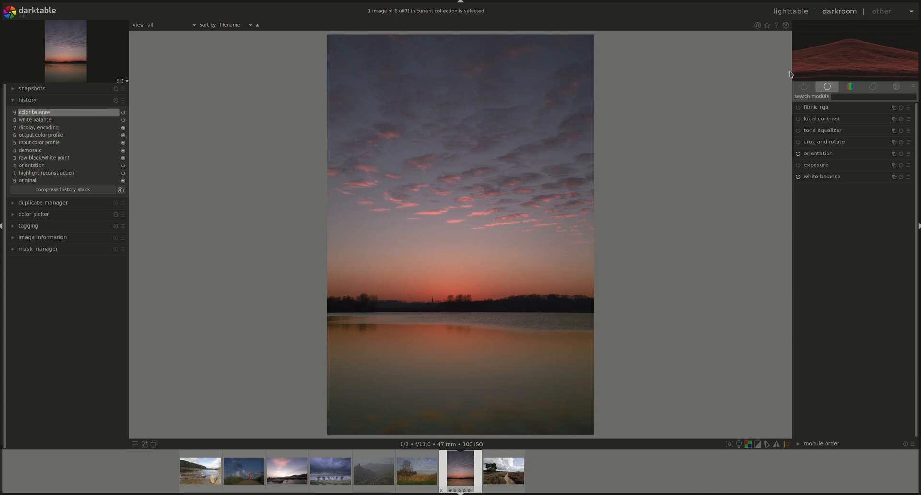
mouse_move(758, 80)
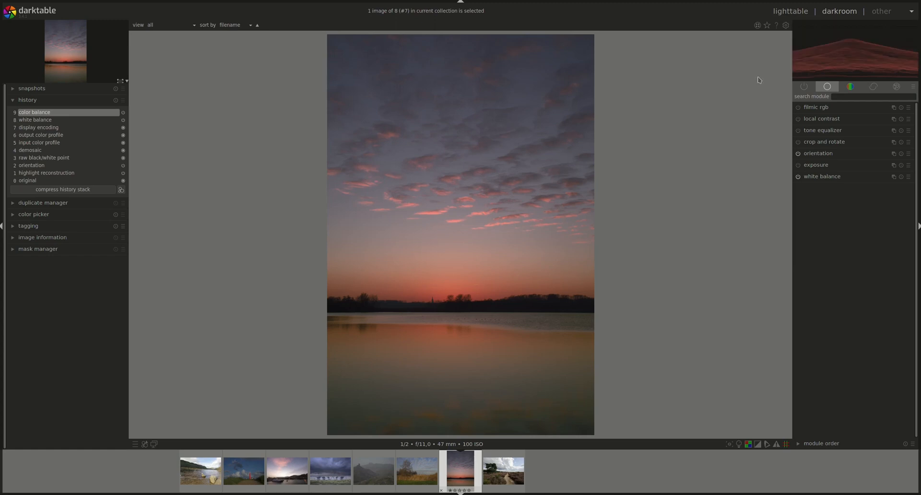
mouse_move(793, 75)
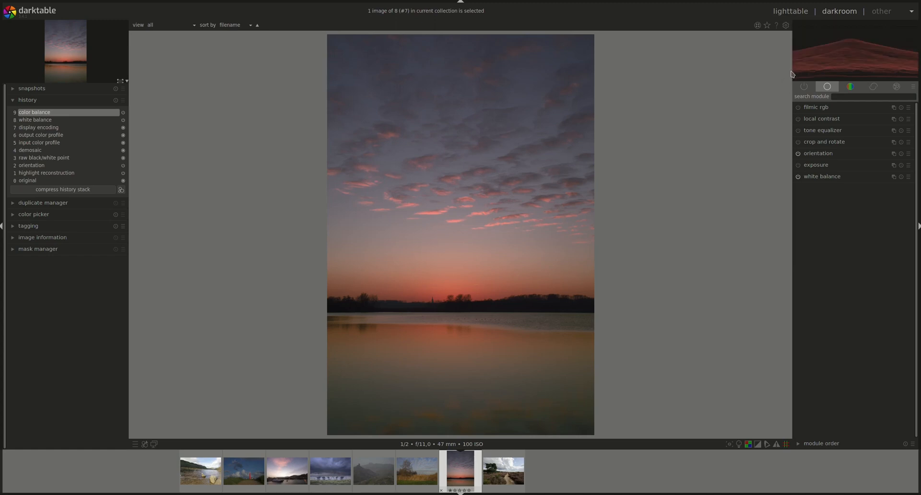
mouse_move(793, 59)
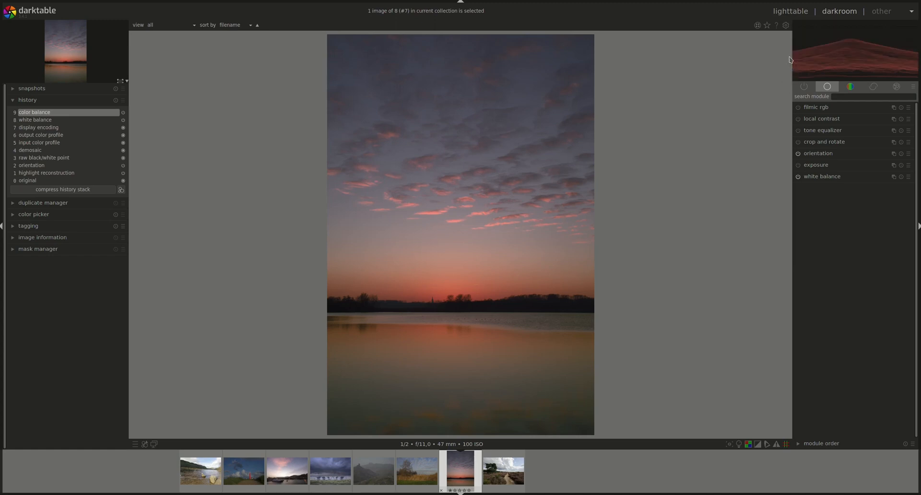
mouse_move(791, 58)
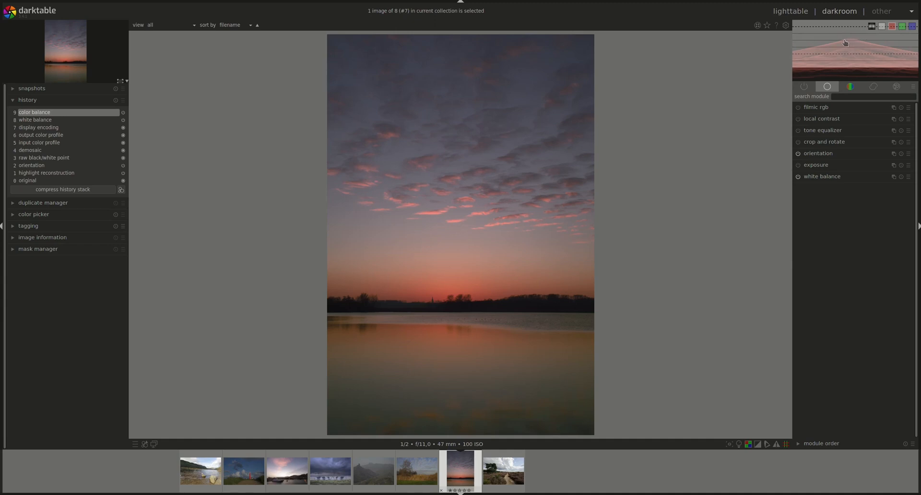
mouse_move(848, 40)
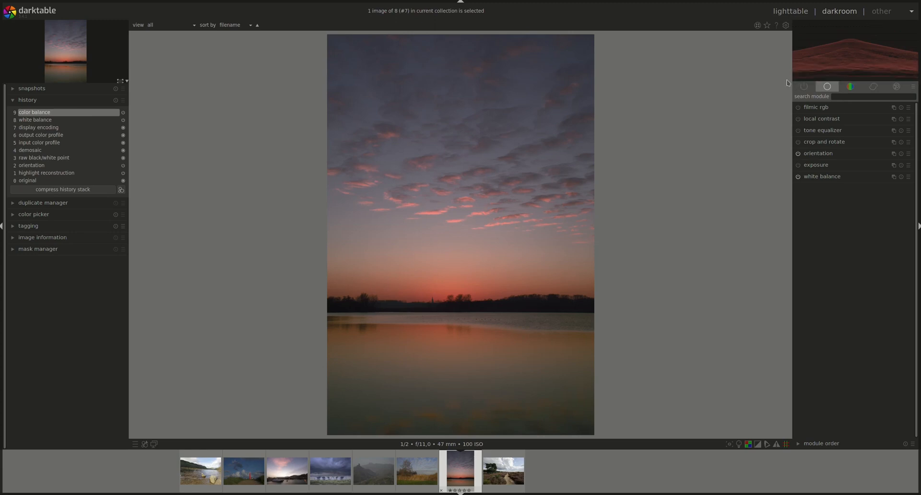
mouse_move(791, 83)
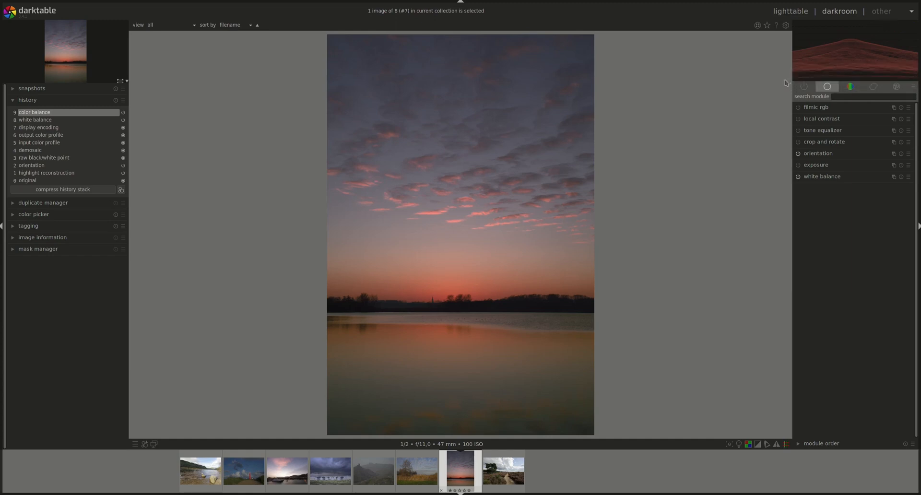
mouse_move(789, 82)
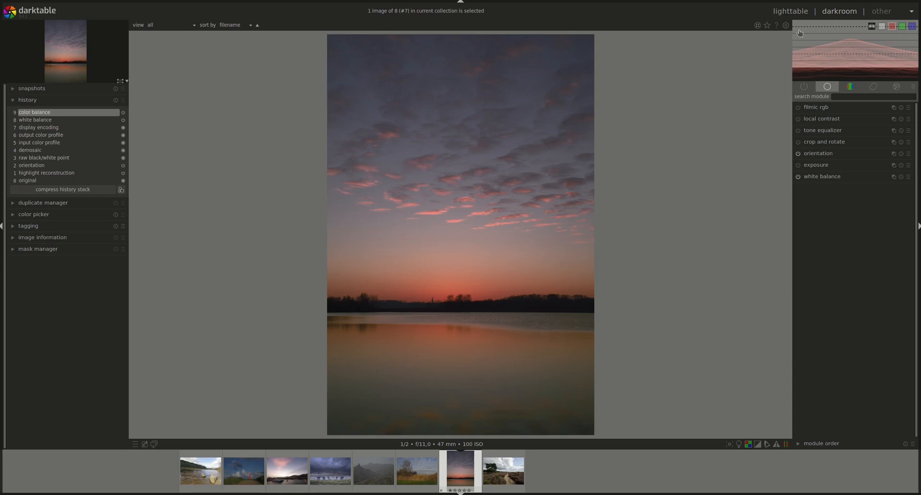
mouse_move(837, 39)
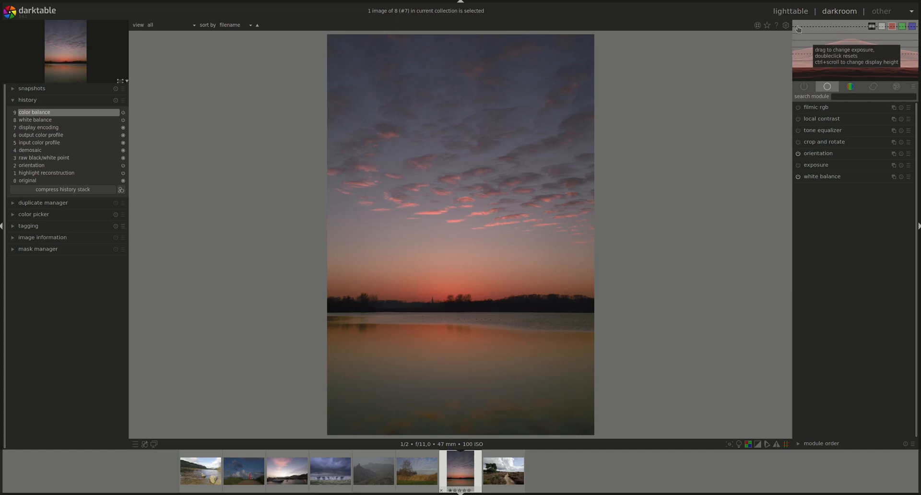
mouse_move(853, 30)
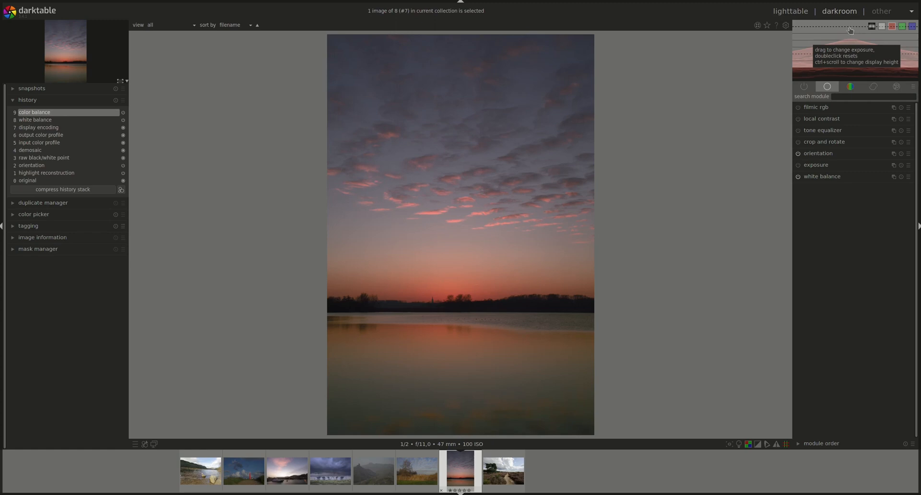
mouse_move(783, 56)
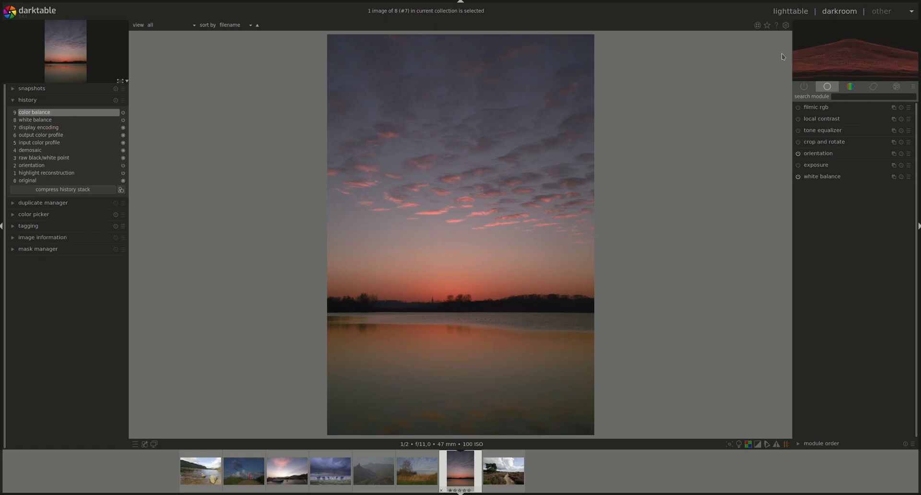
mouse_move(797, 59)
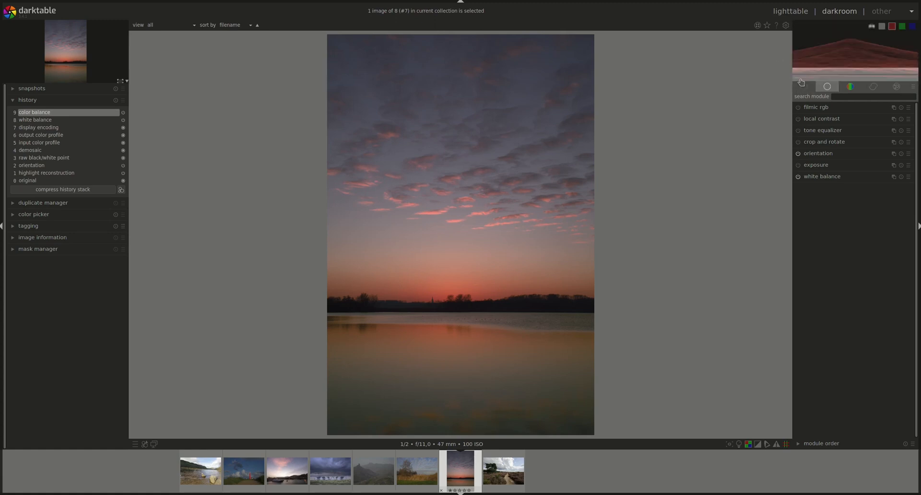
mouse_move(910, 72)
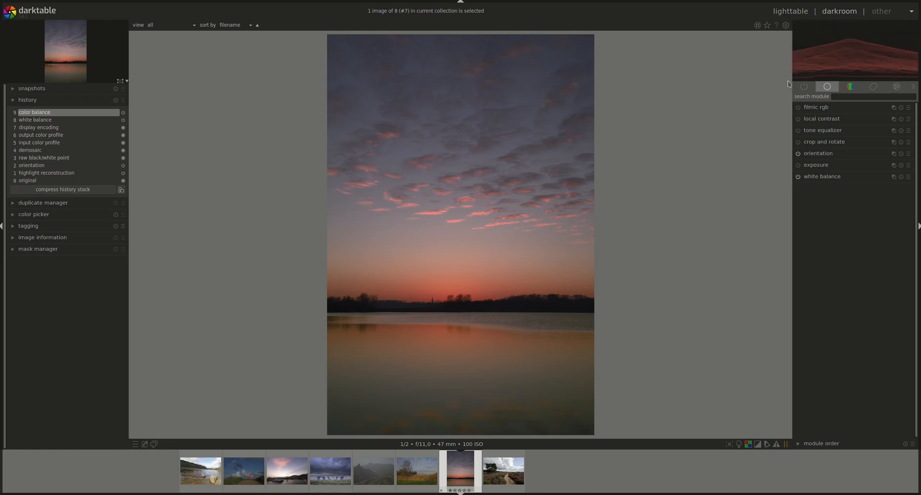
mouse_move(792, 50)
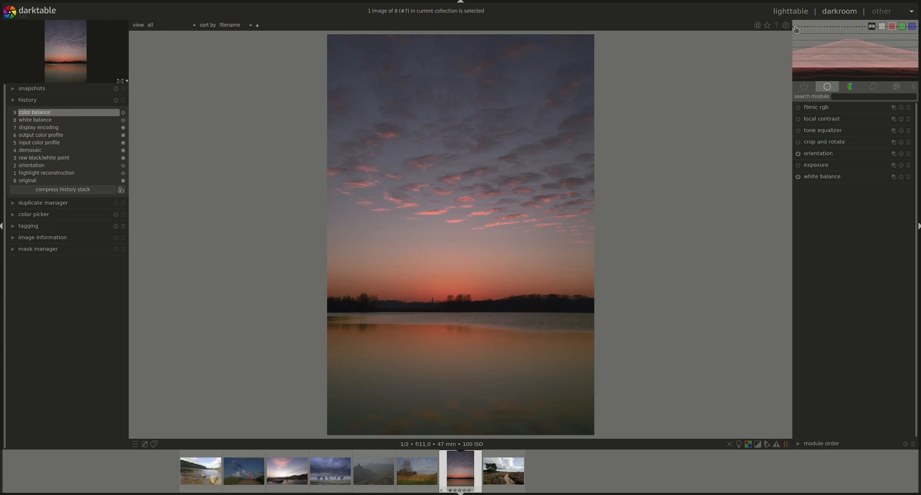
mouse_move(822, 31)
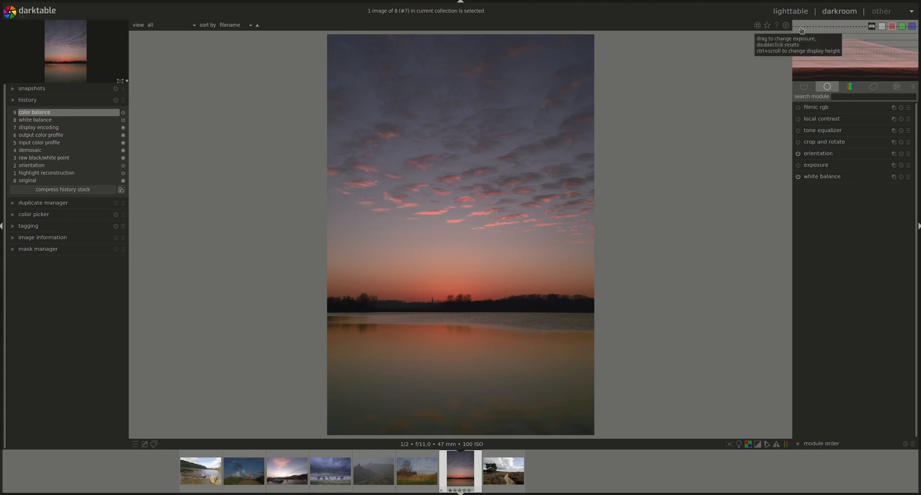
mouse_move(848, 54)
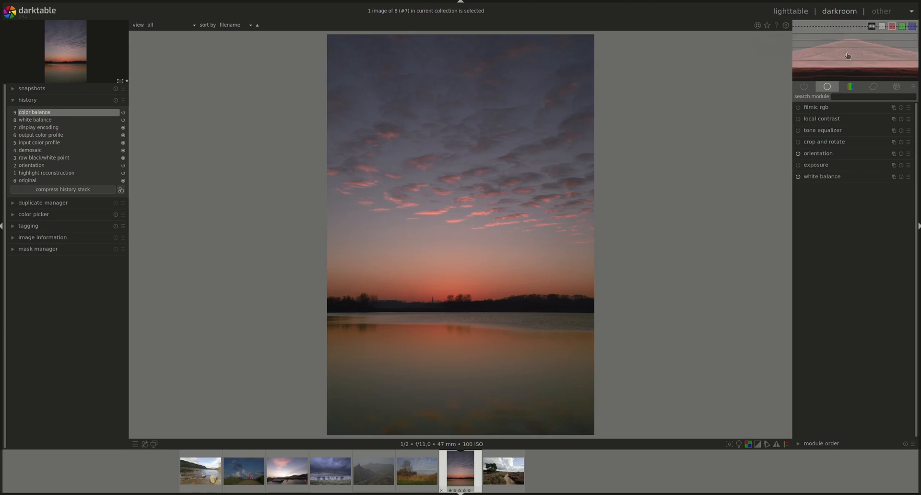
mouse_move(855, 56)
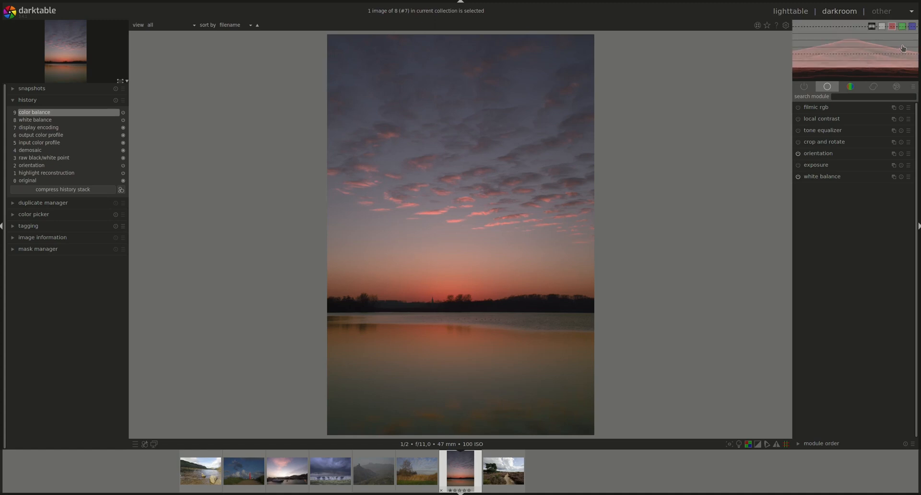
mouse_move(858, 43)
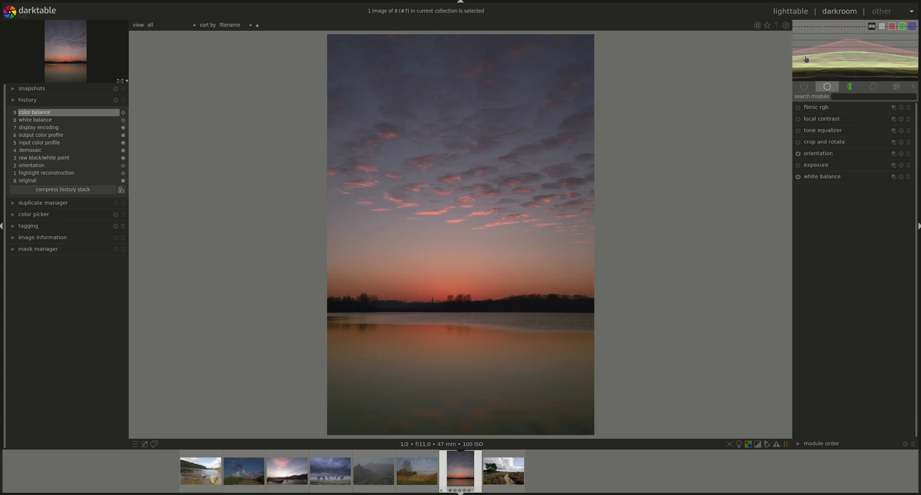
mouse_move(855, 48)
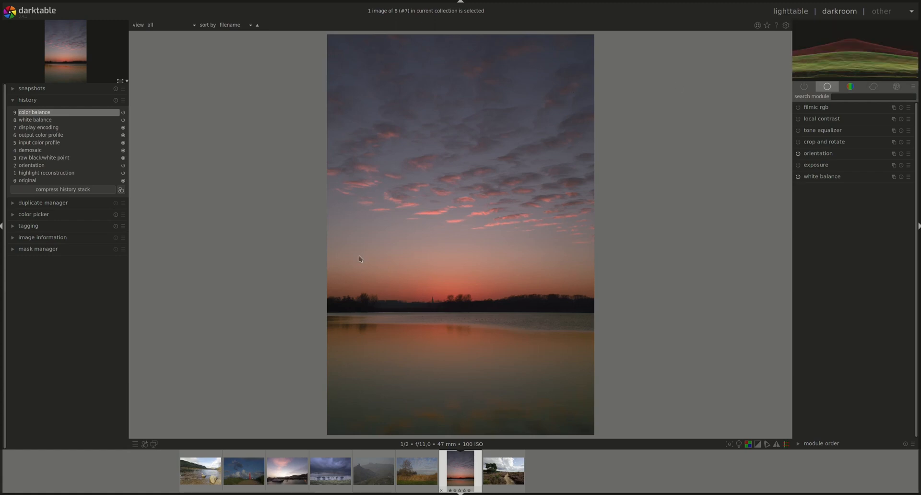
mouse_move(638, 64)
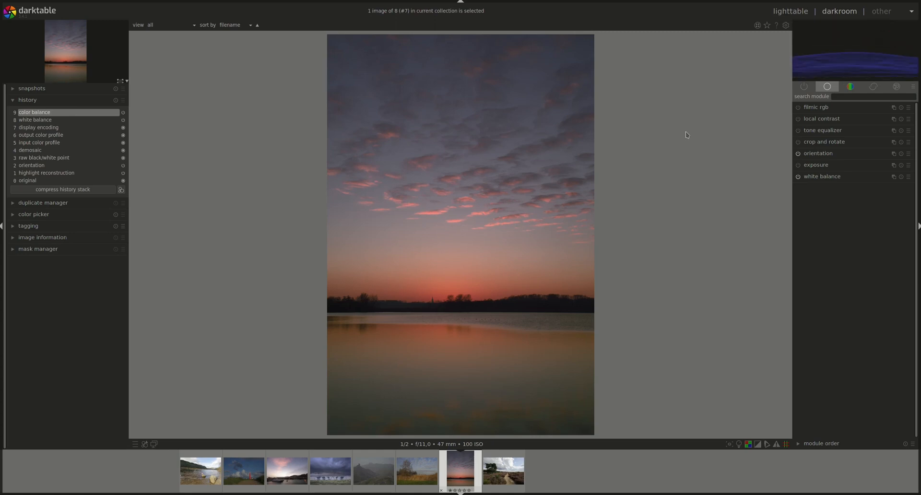
mouse_move(786, 67)
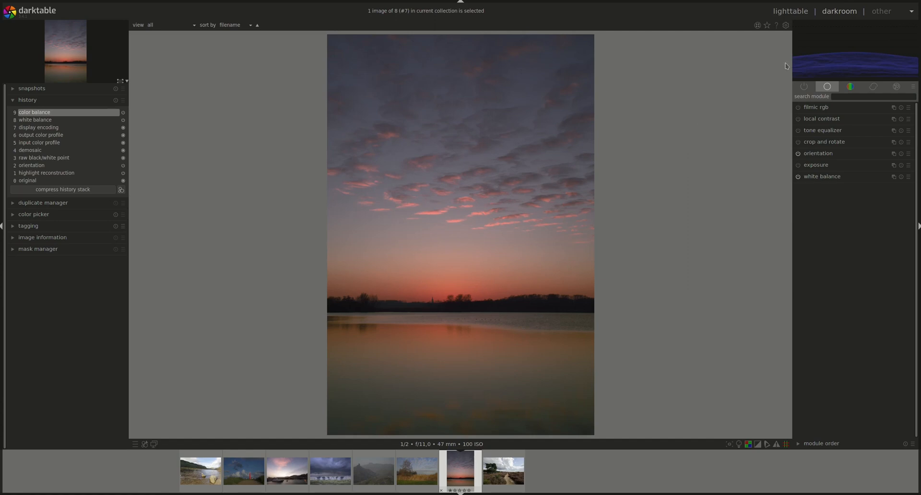
mouse_move(754, 80)
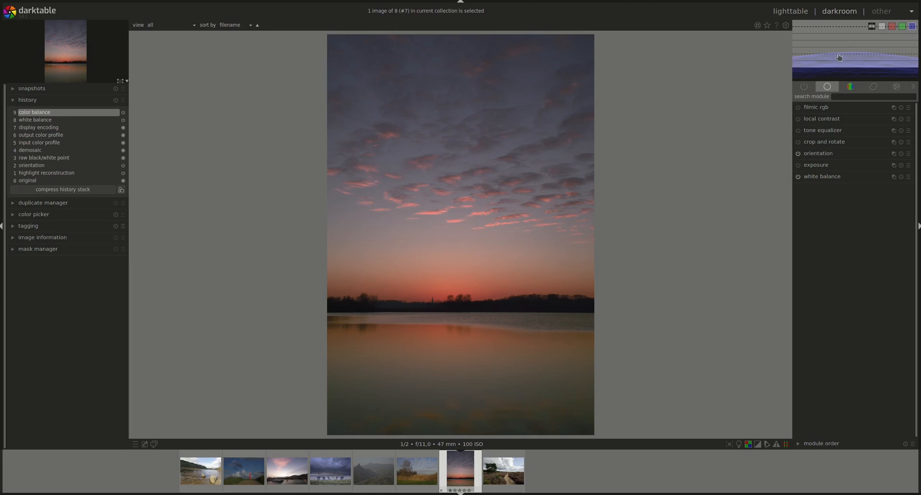
mouse_move(848, 57)
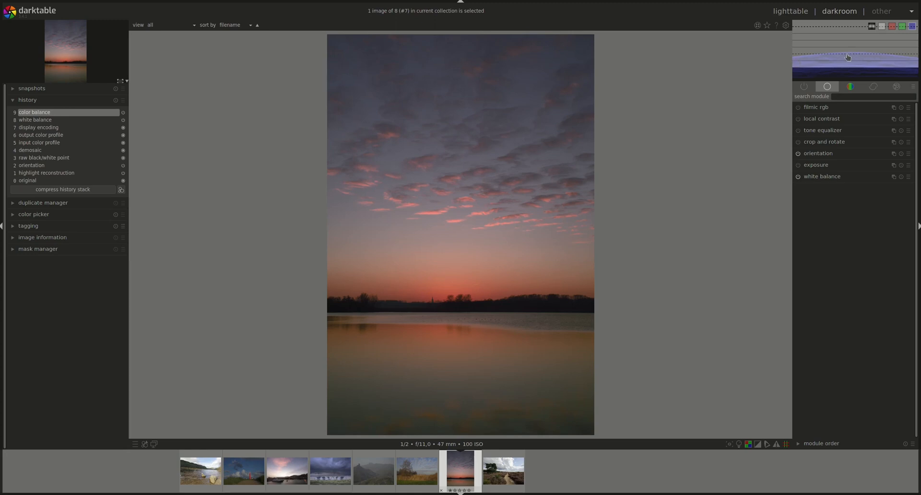
mouse_move(847, 56)
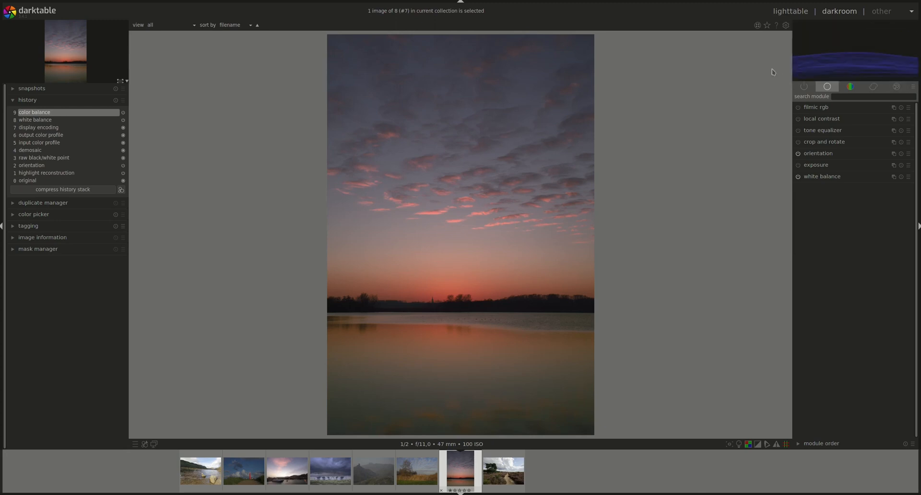
mouse_move(792, 74)
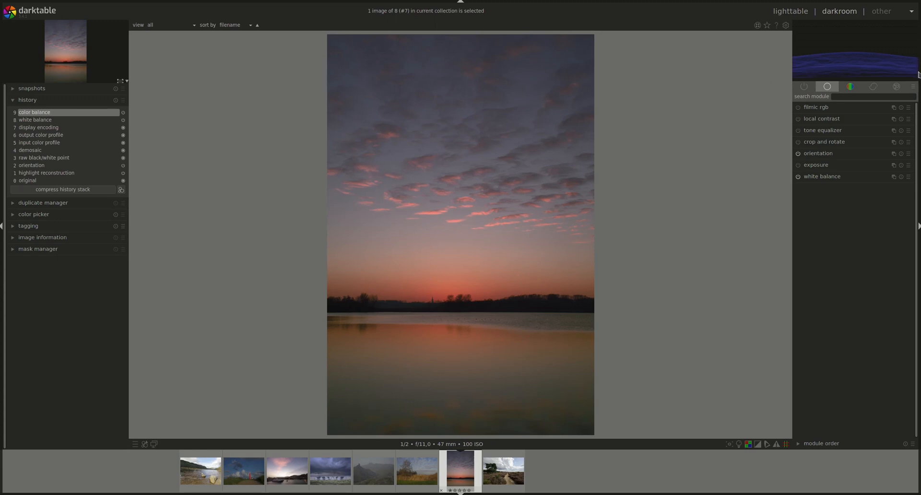
mouse_move(553, 378)
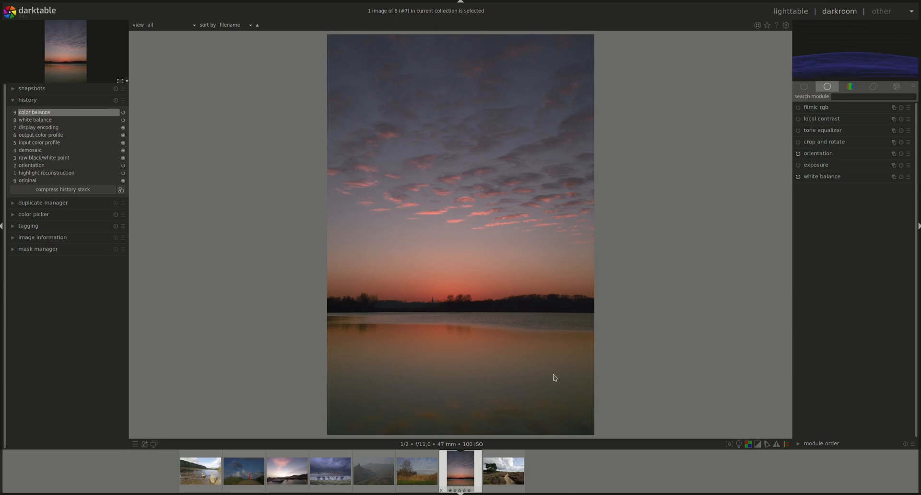
mouse_move(634, 205)
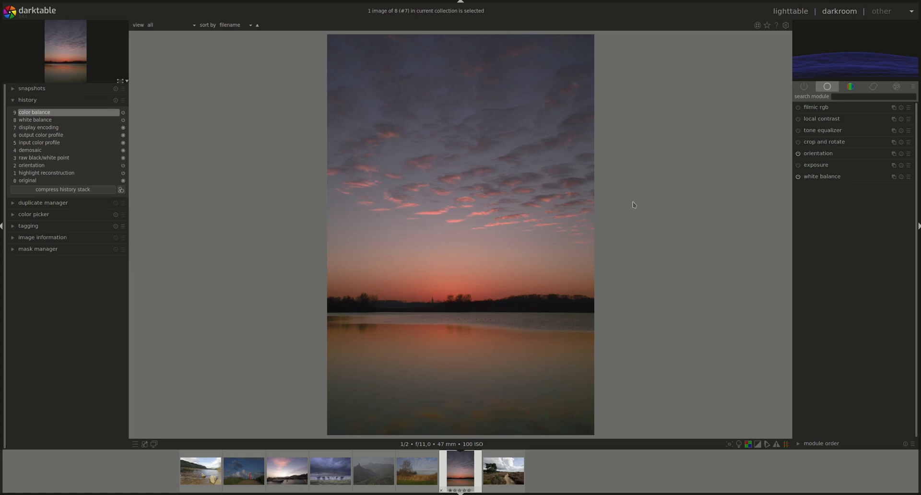
mouse_move(435, 298)
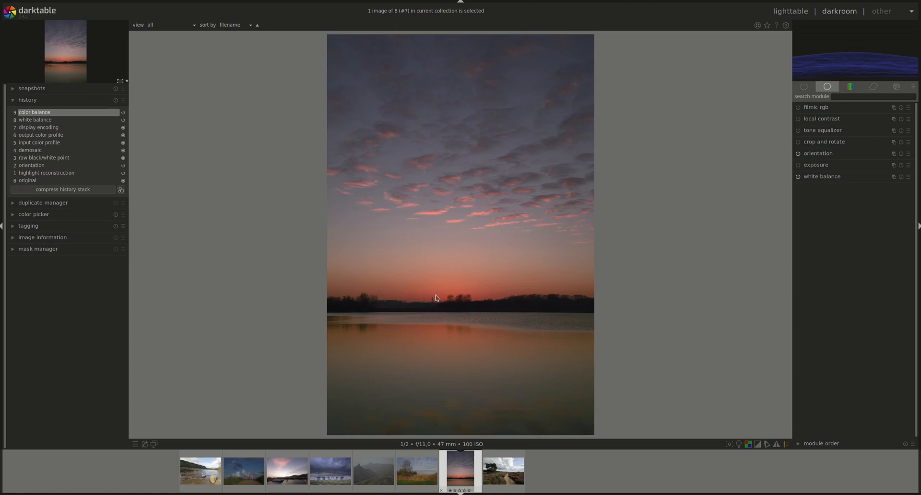
mouse_move(426, 127)
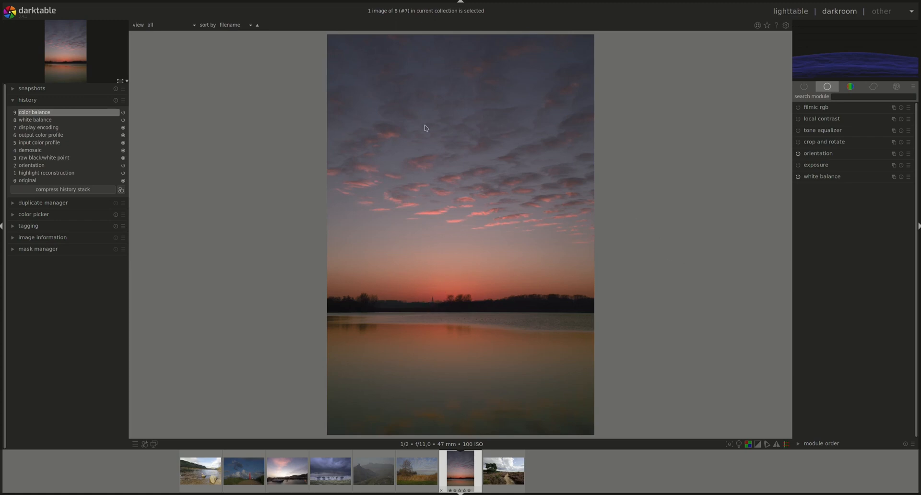
mouse_move(593, 197)
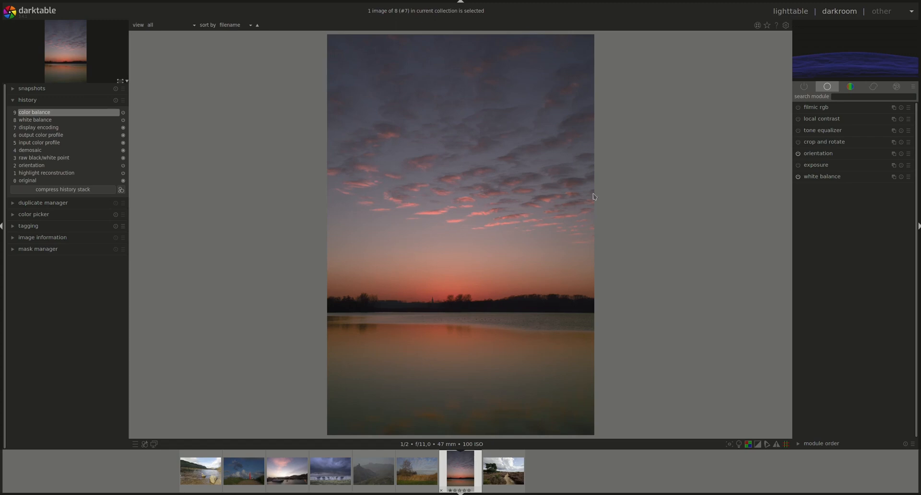
mouse_move(459, 218)
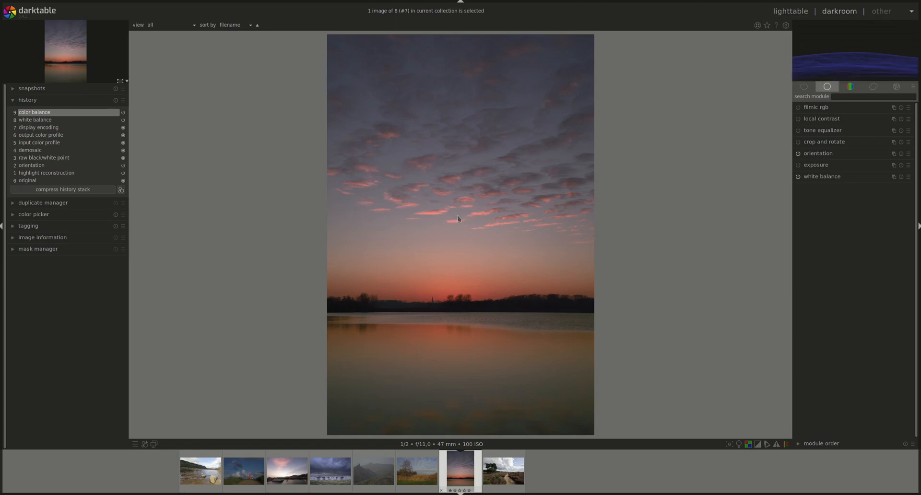
mouse_move(420, 349)
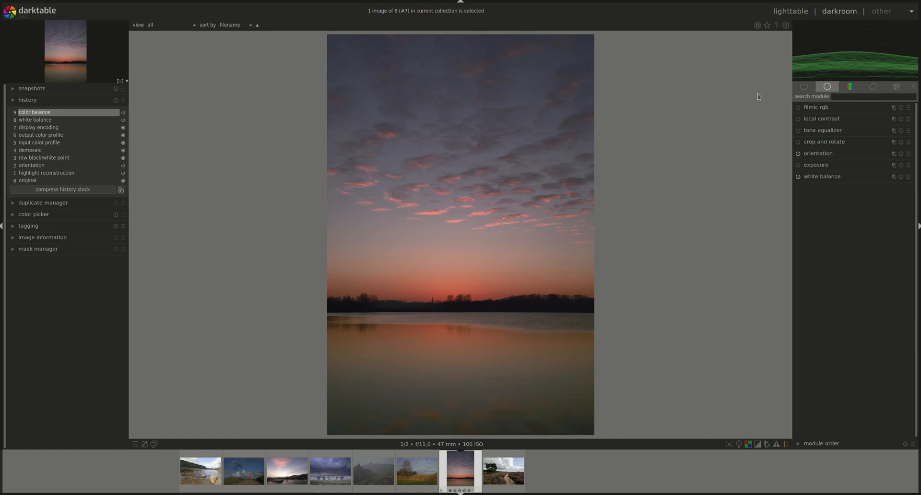
mouse_move(787, 72)
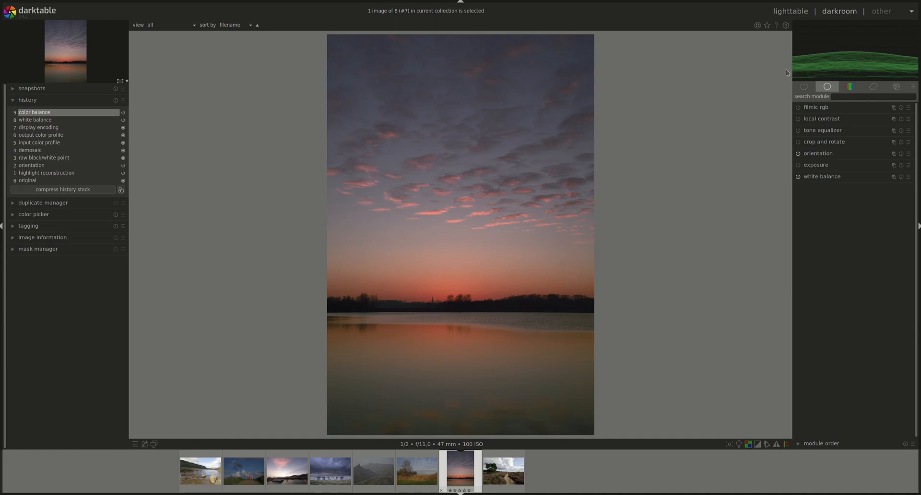
mouse_move(790, 73)
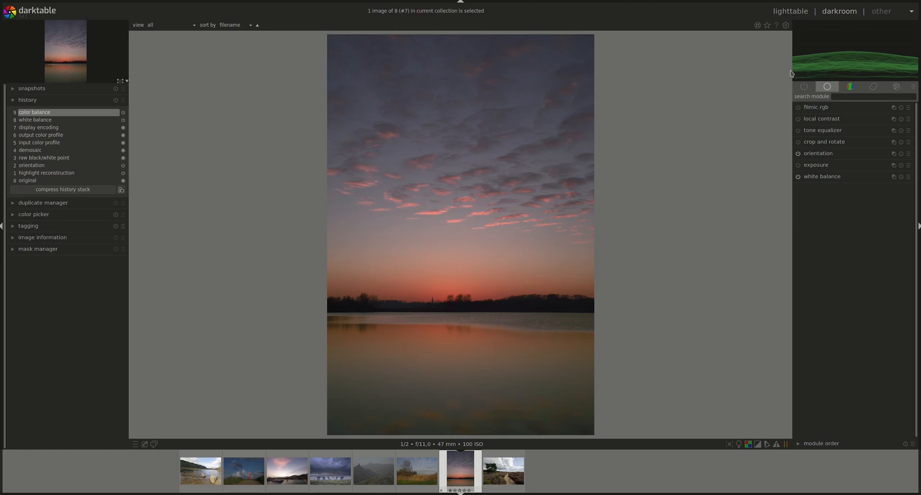
mouse_move(404, 181)
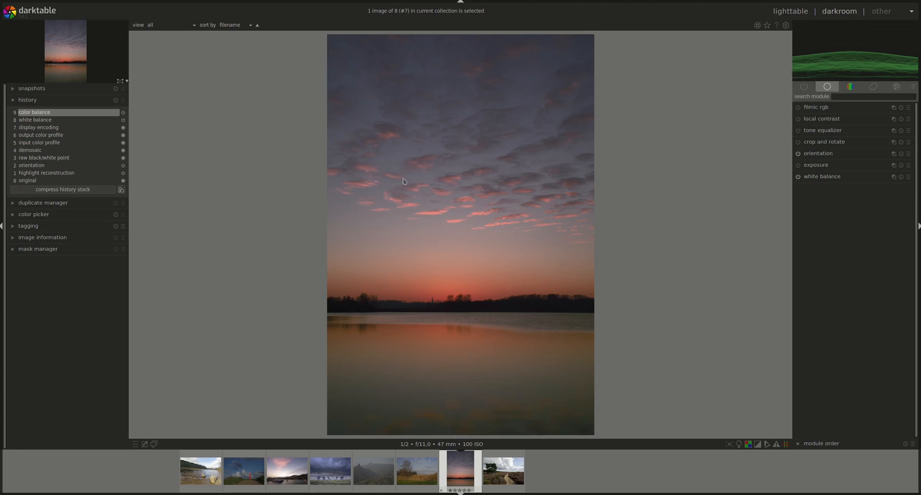
mouse_move(329, 229)
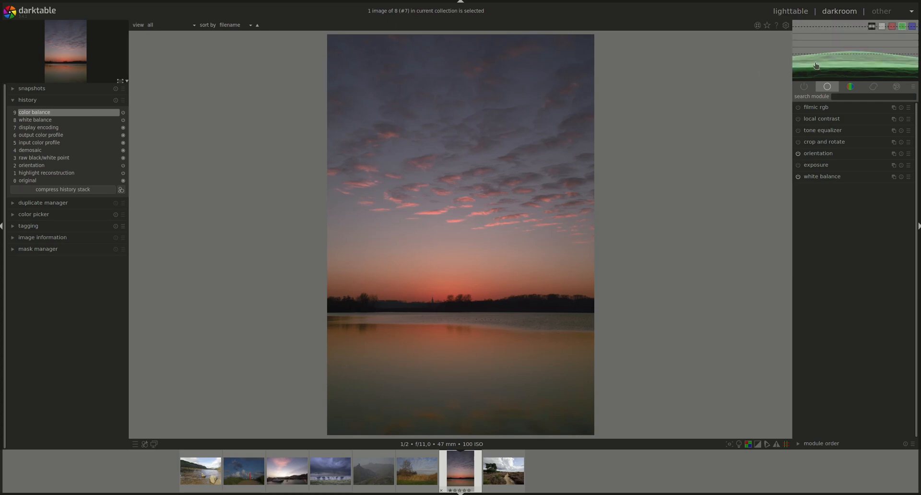
mouse_move(798, 60)
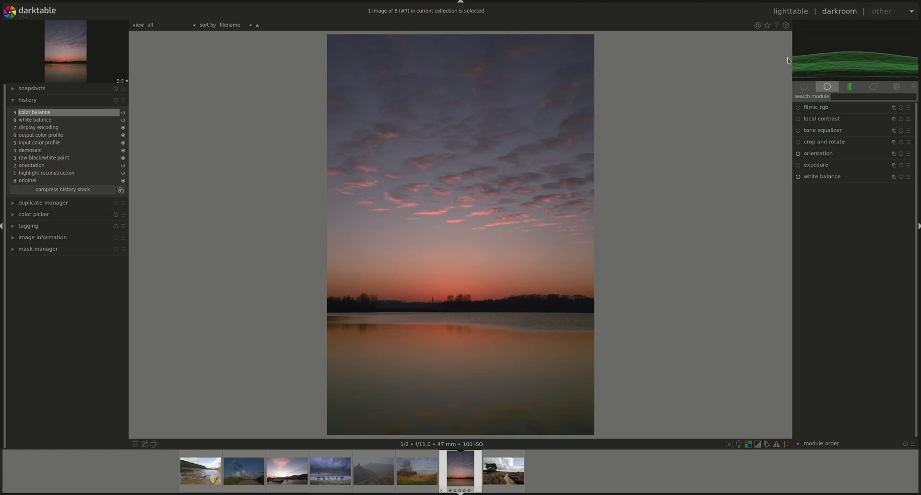
mouse_move(791, 63)
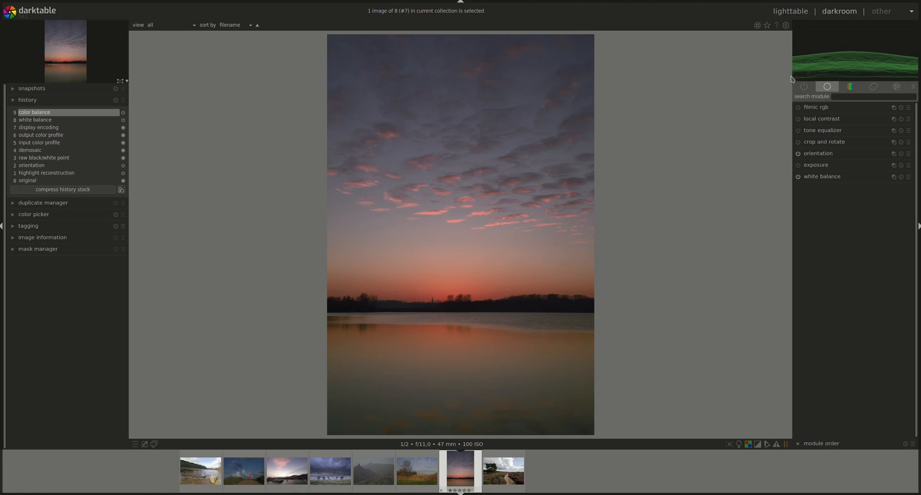
mouse_move(791, 82)
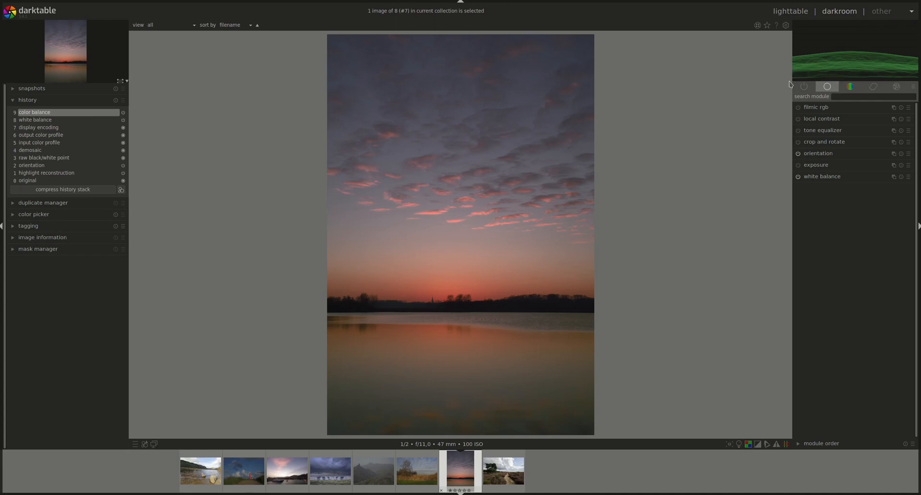
mouse_move(792, 83)
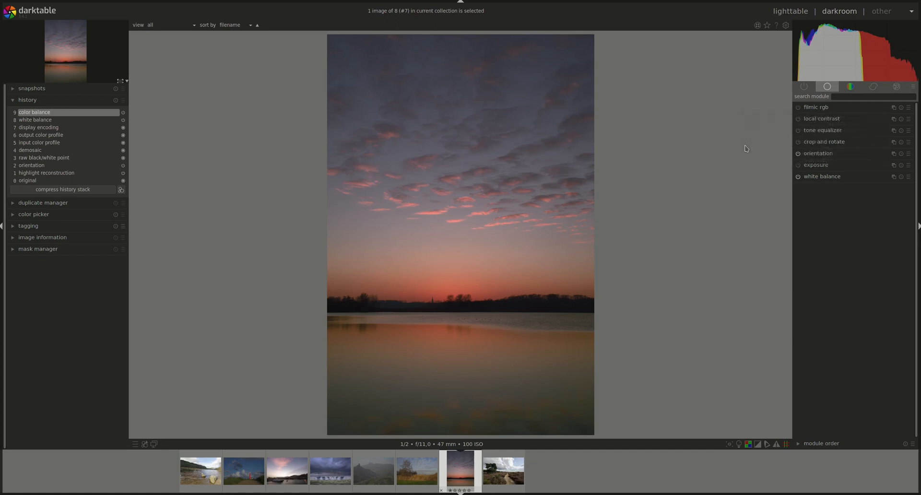
mouse_move(824, 142)
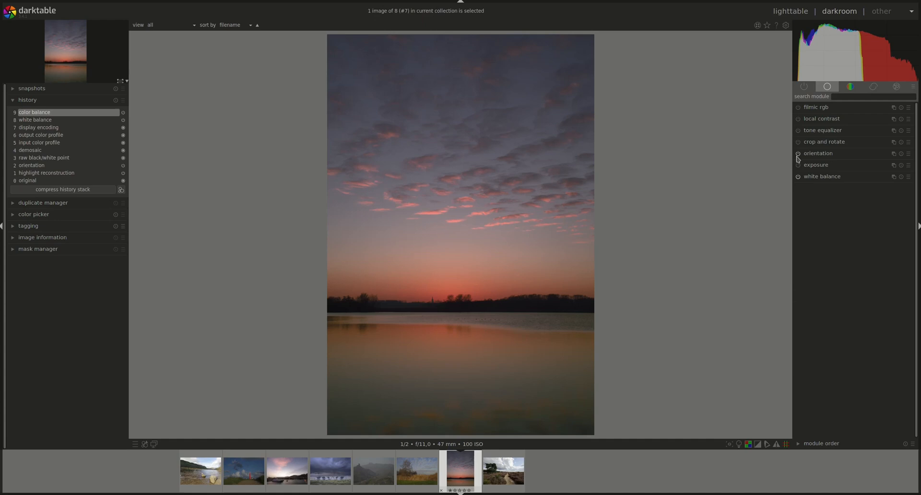
Raise the exposure slider in the exposure module to about +0.69 EV
left_click(816, 165)
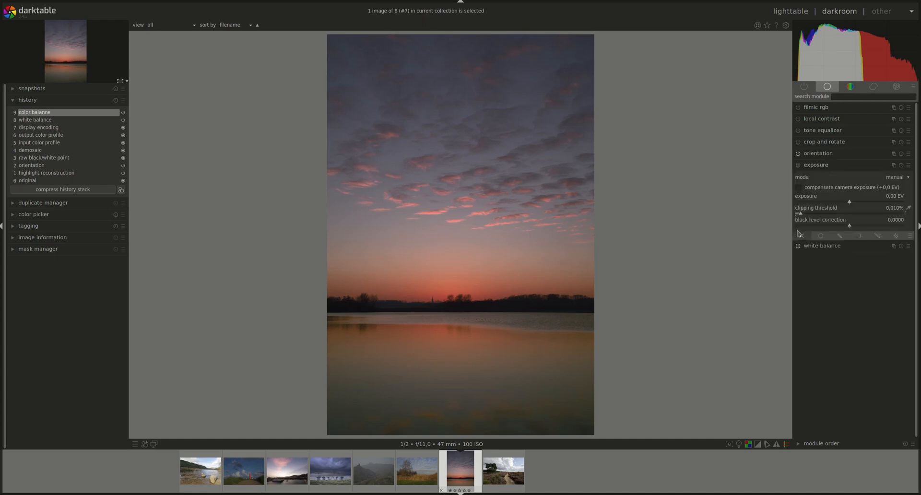
left_click_drag(823, 199, 858, 200)
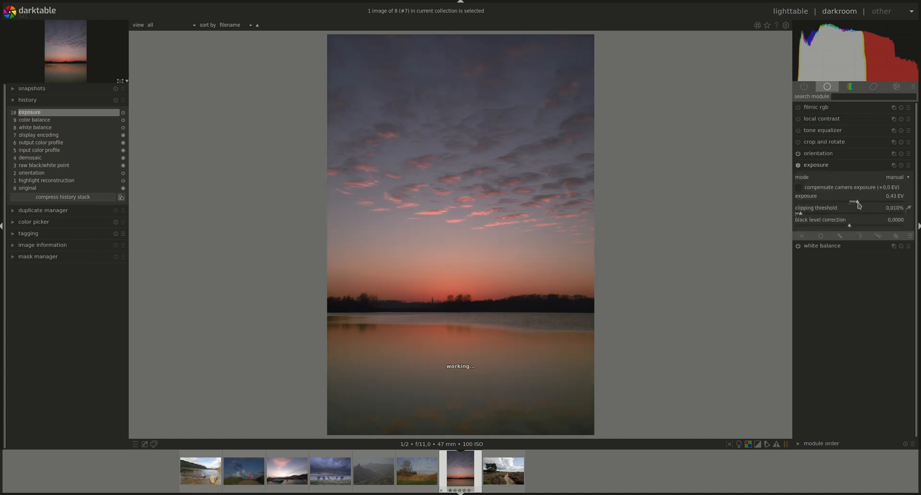
left_click_drag(853, 200, 863, 201)
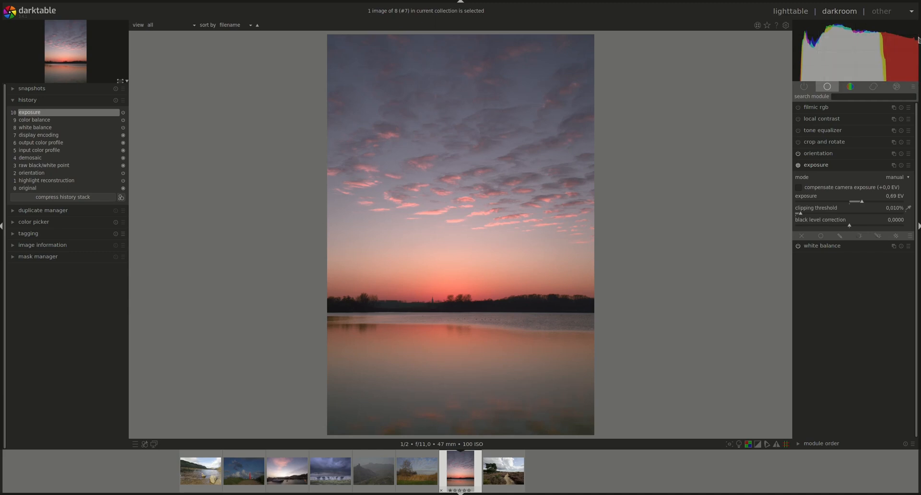
mouse_move(643, 239)
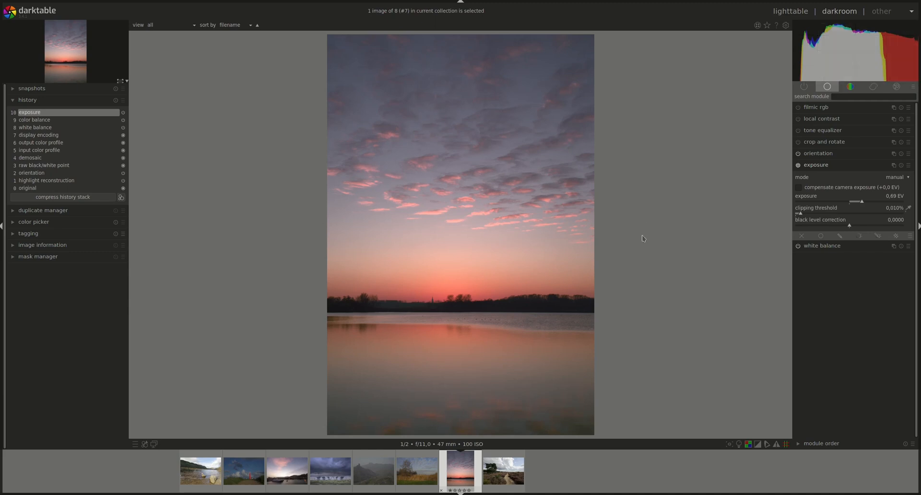
mouse_move(416, 302)
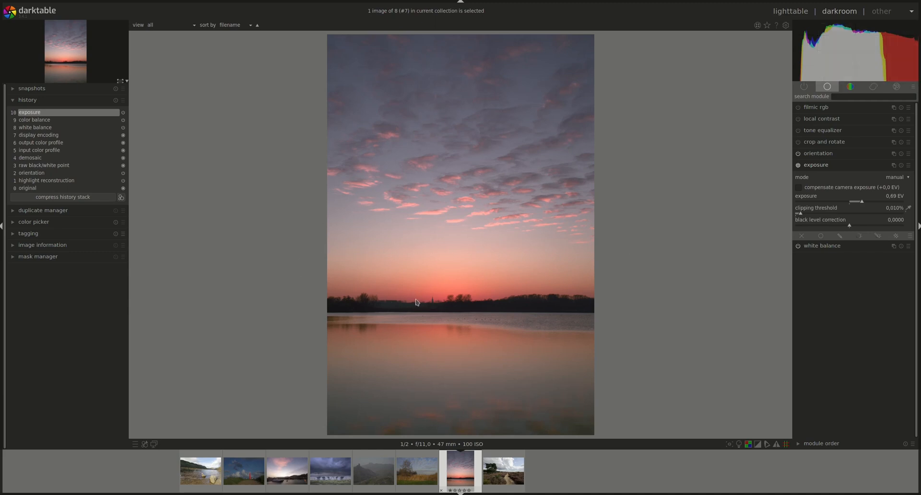
mouse_move(682, 307)
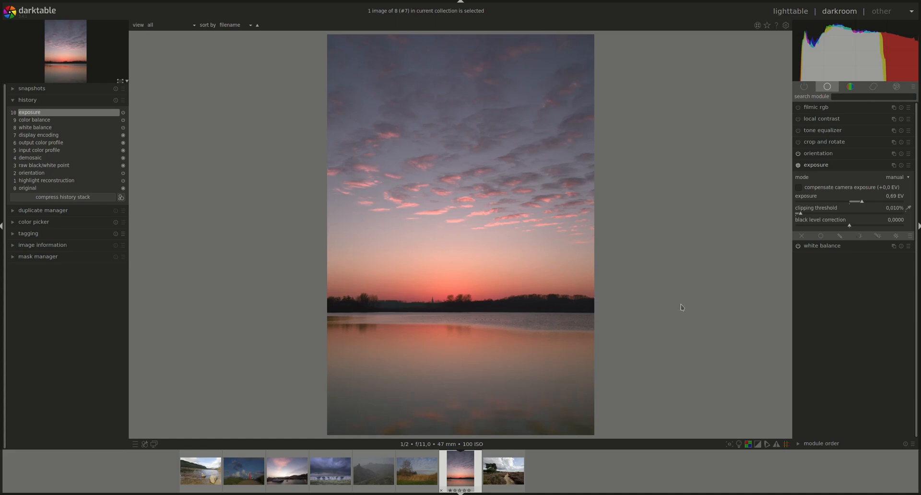
mouse_move(872, 27)
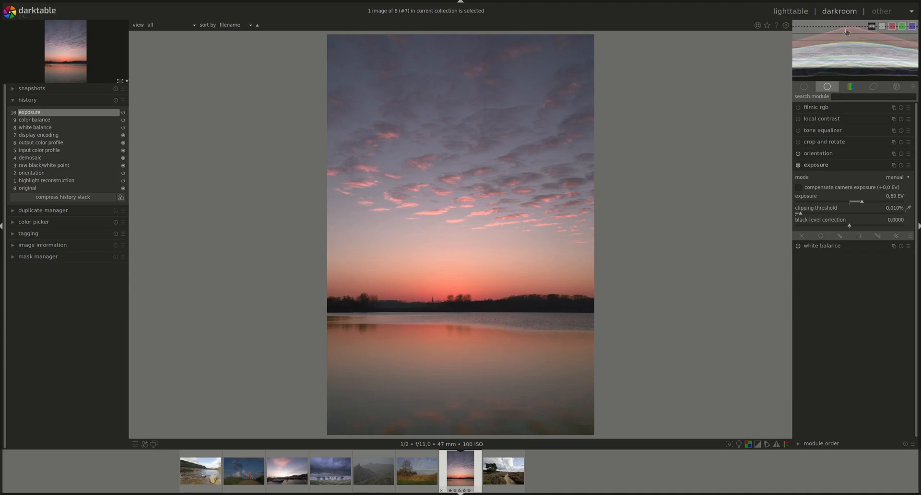
mouse_move(860, 28)
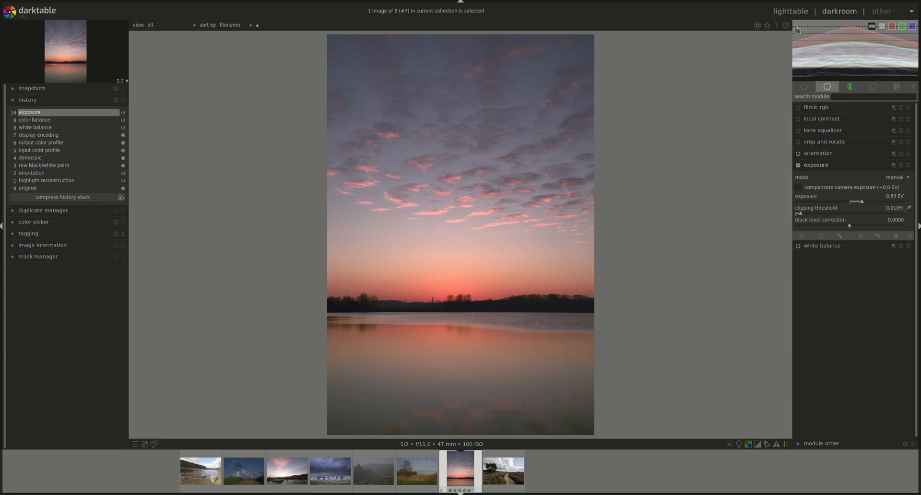
mouse_move(849, 30)
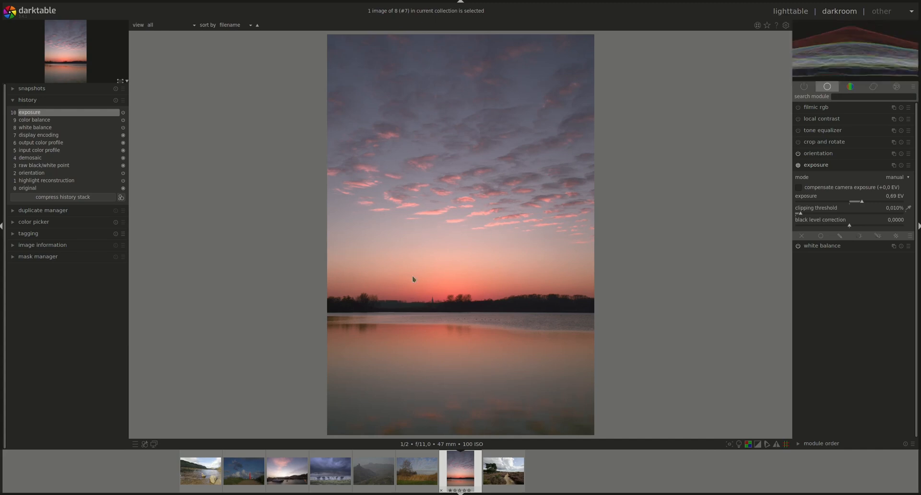
mouse_move(417, 217)
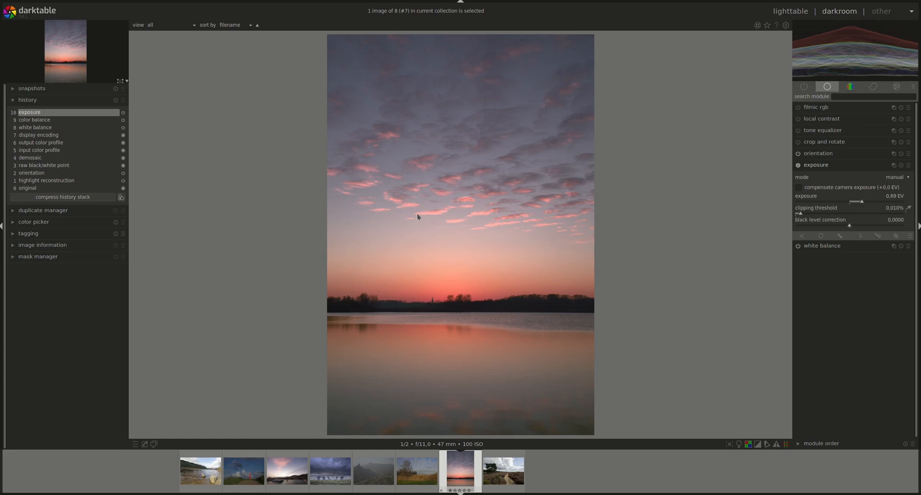
mouse_move(423, 213)
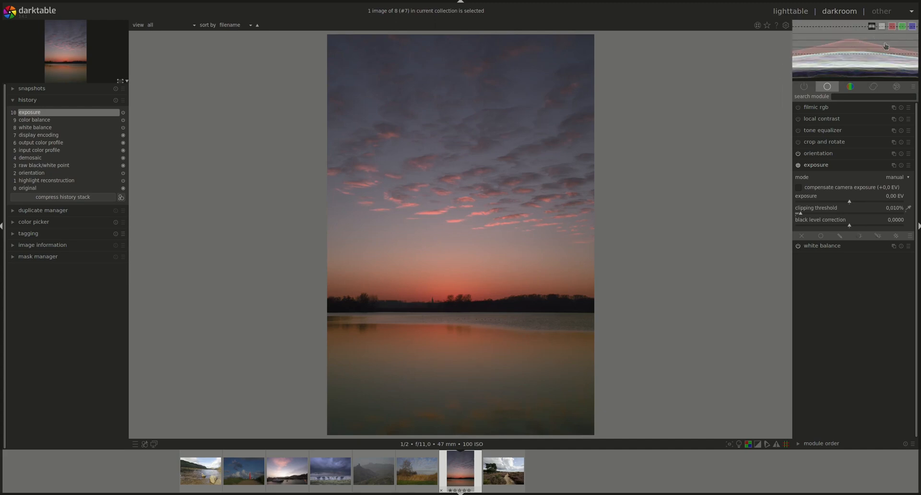
mouse_move(864, 46)
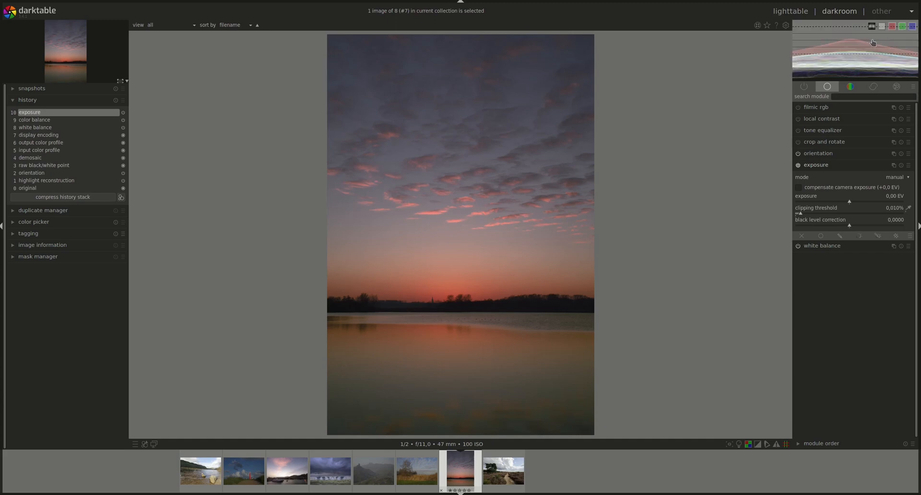
mouse_move(852, 47)
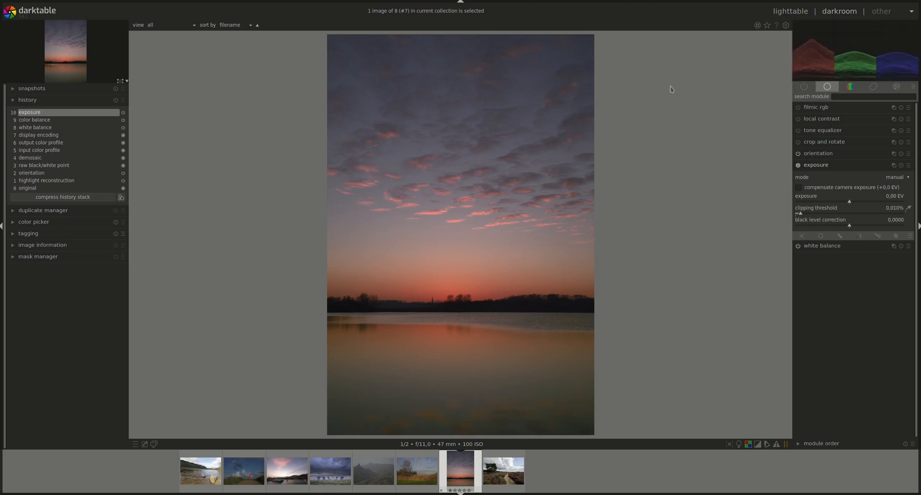
mouse_move(733, 97)
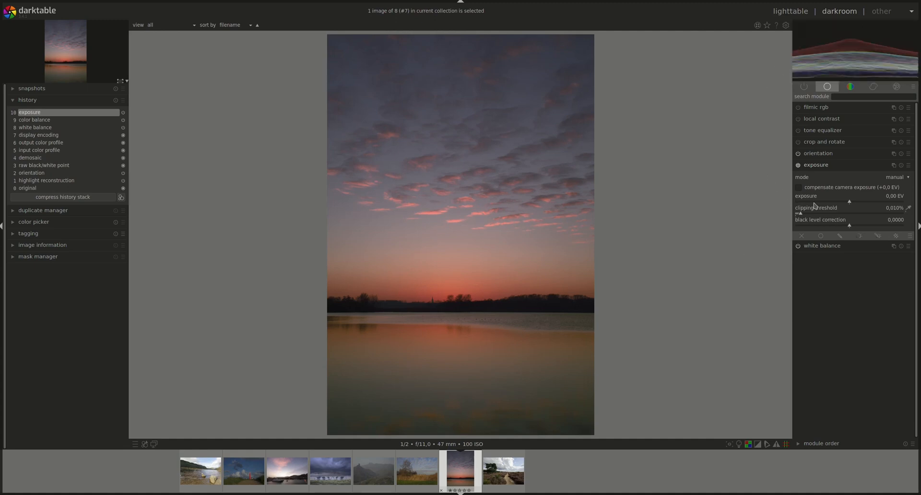
mouse_move(816, 173)
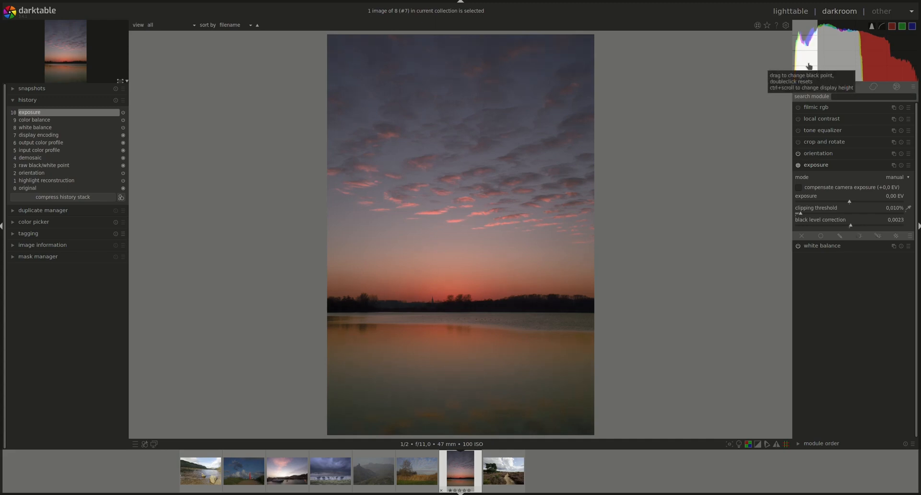
mouse_move(881, 213)
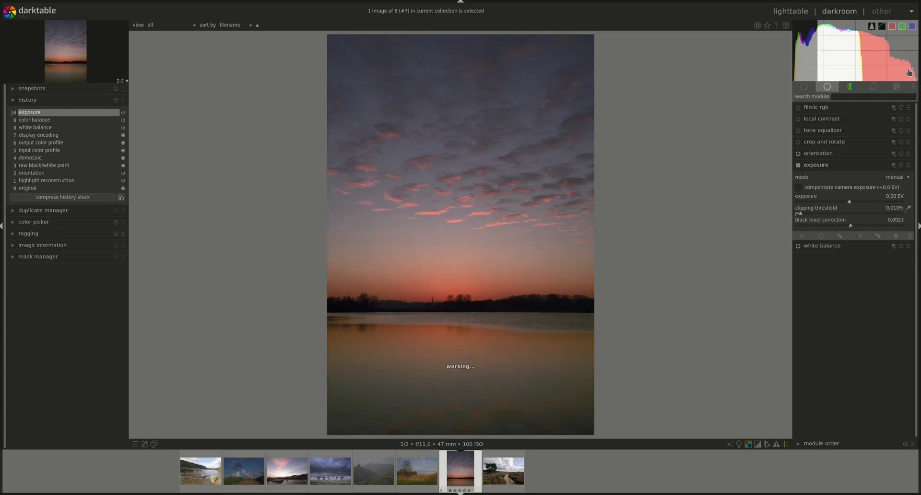
Lower exposure to about -0.05 EV and reset black level correction to zero by dragging in the histogram
left_click_drag(853, 203, 851, 203)
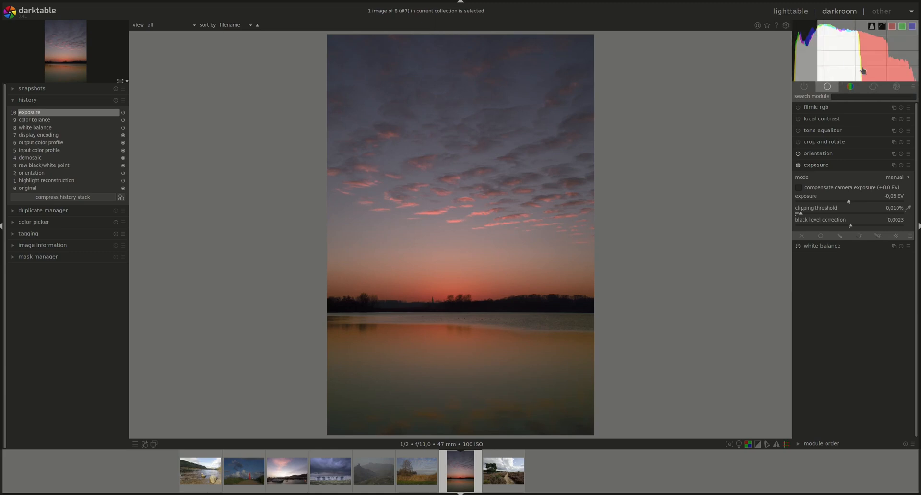
left_click_drag(861, 69, 905, 67)
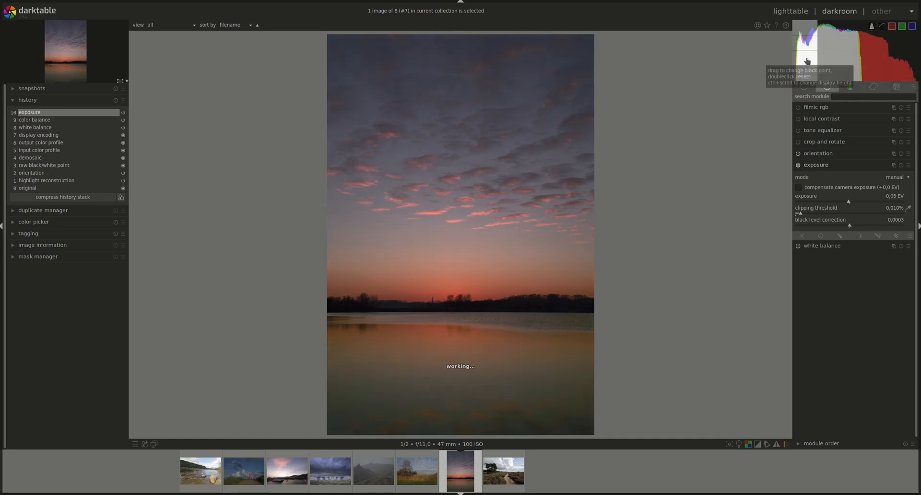
double_click(808, 60)
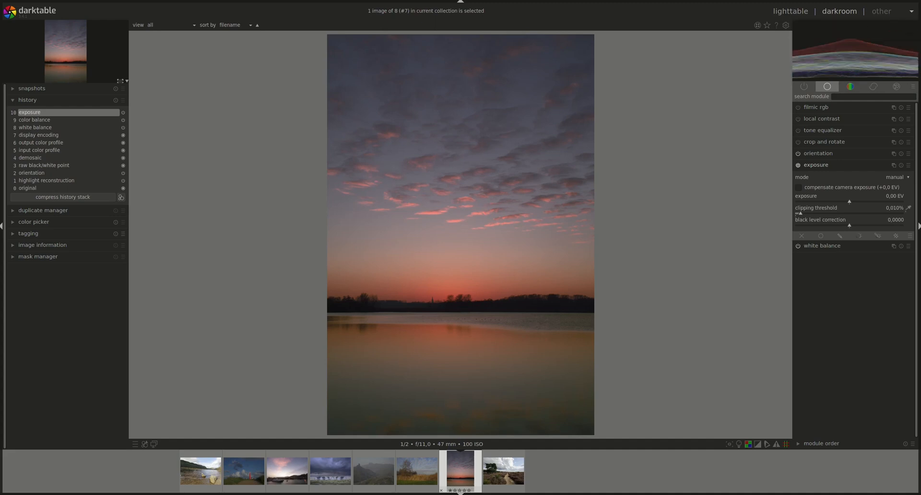
mouse_move(869, 45)
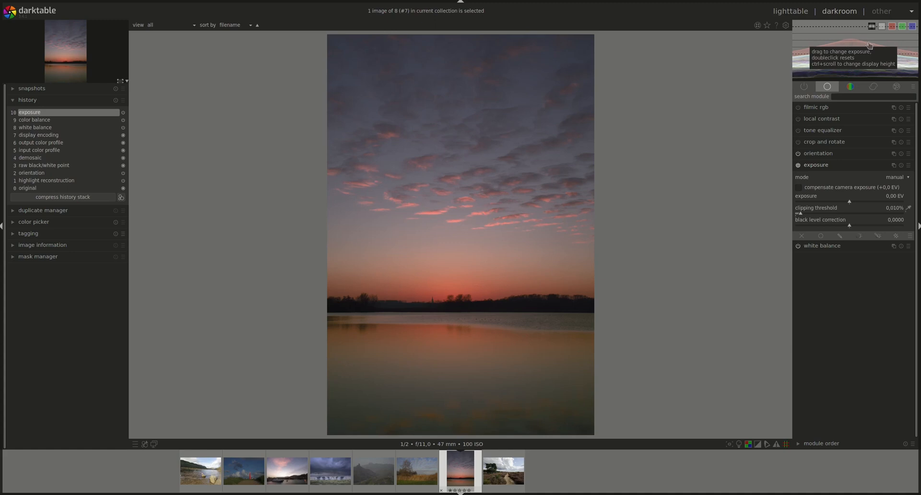
mouse_move(855, 42)
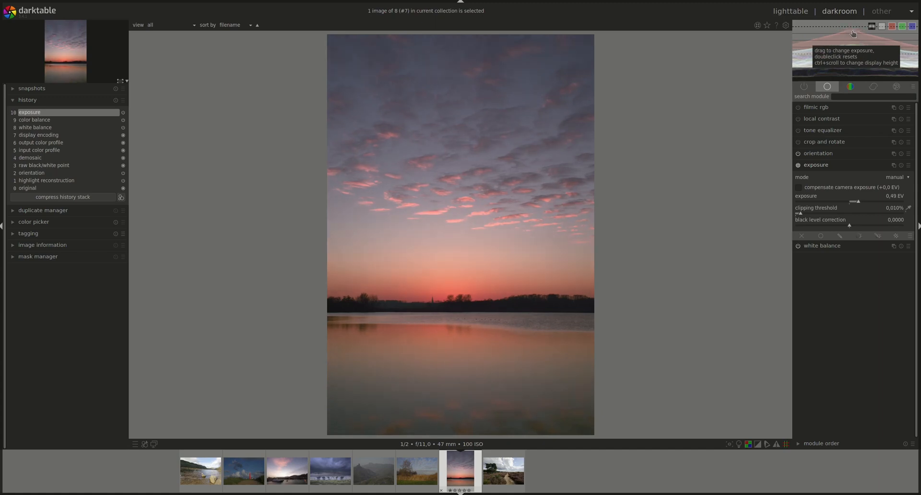
mouse_move(865, 212)
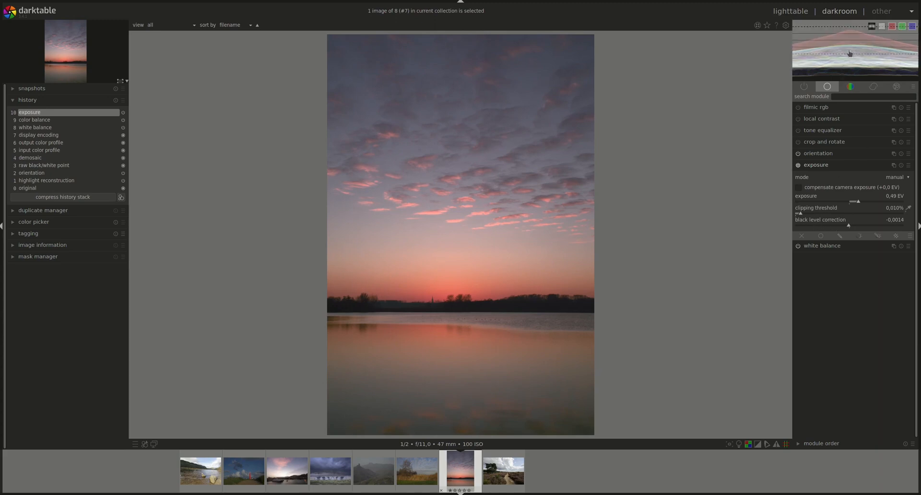
mouse_move(852, 35)
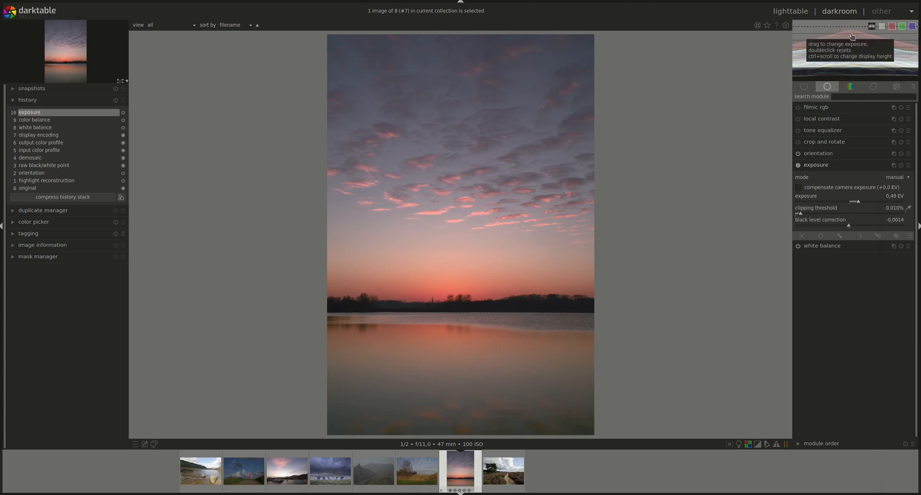